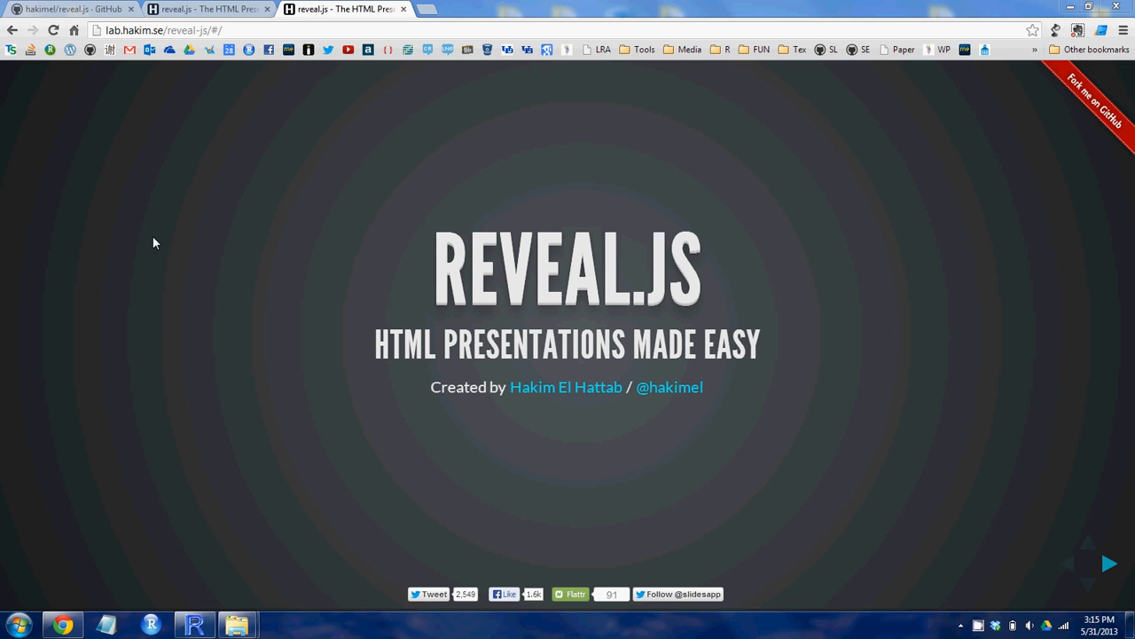
{"action": "mouse_move", "coordinate": [138, 219]}
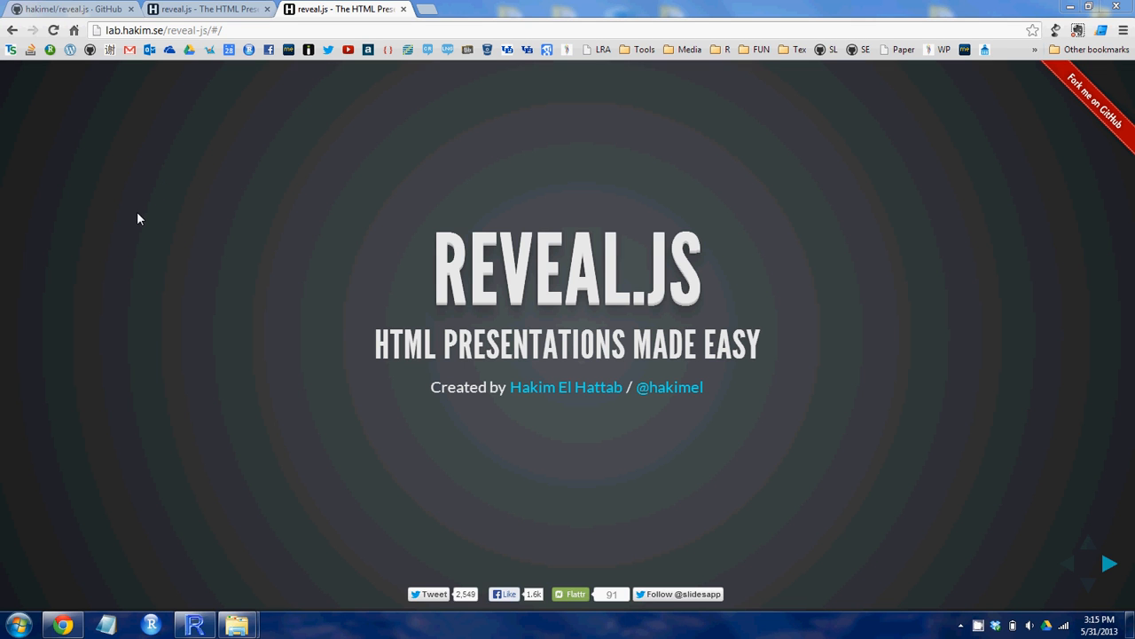
{"action": "mouse_move", "coordinate": [131, 223]}
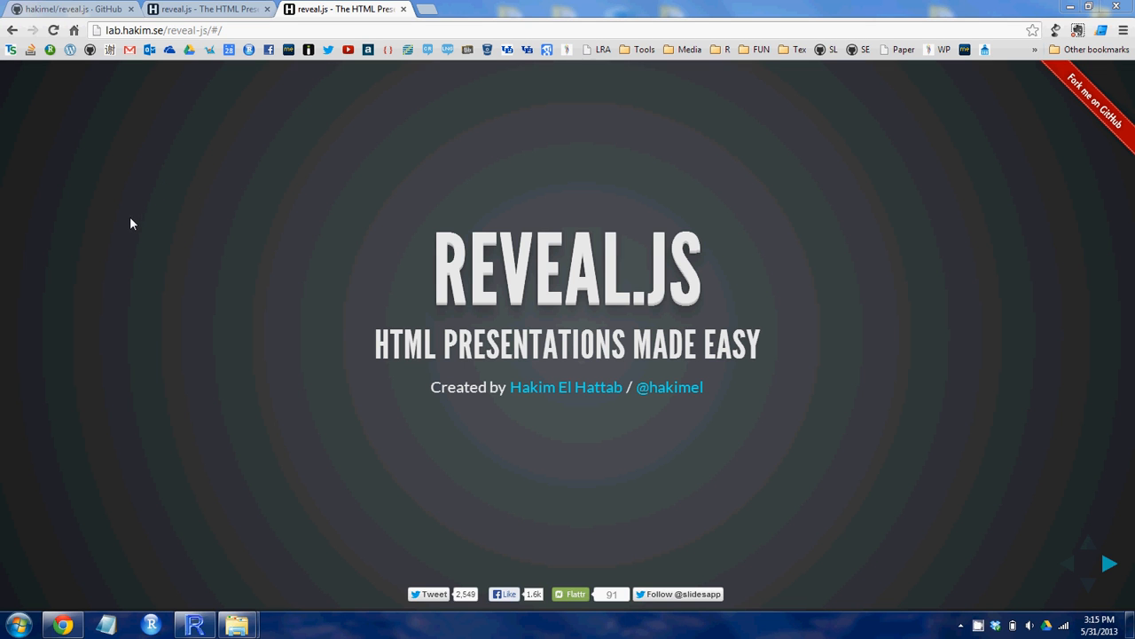
{"action": "mouse_move", "coordinate": [138, 218]}
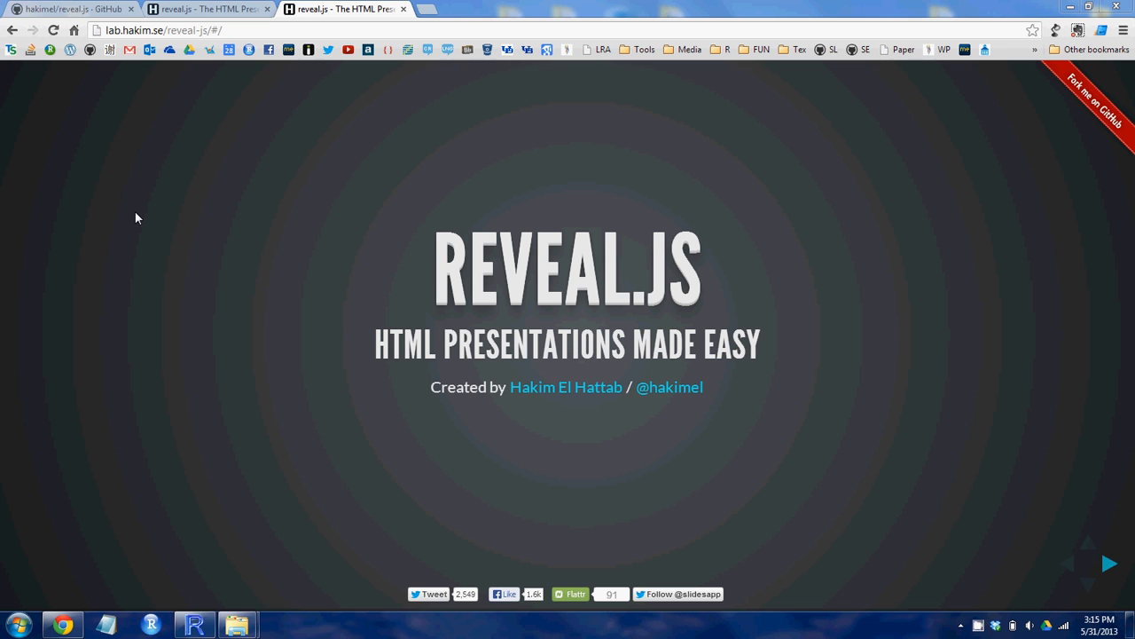
{"action": "mouse_move", "coordinate": [143, 216]}
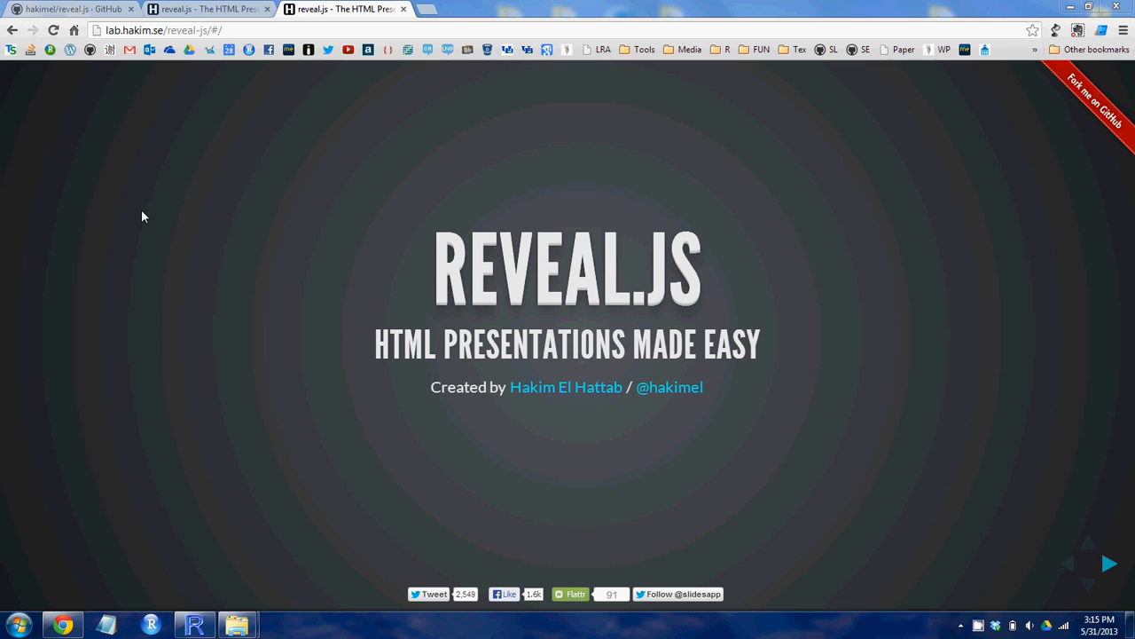
{"action": "mouse_move", "coordinate": [148, 215]}
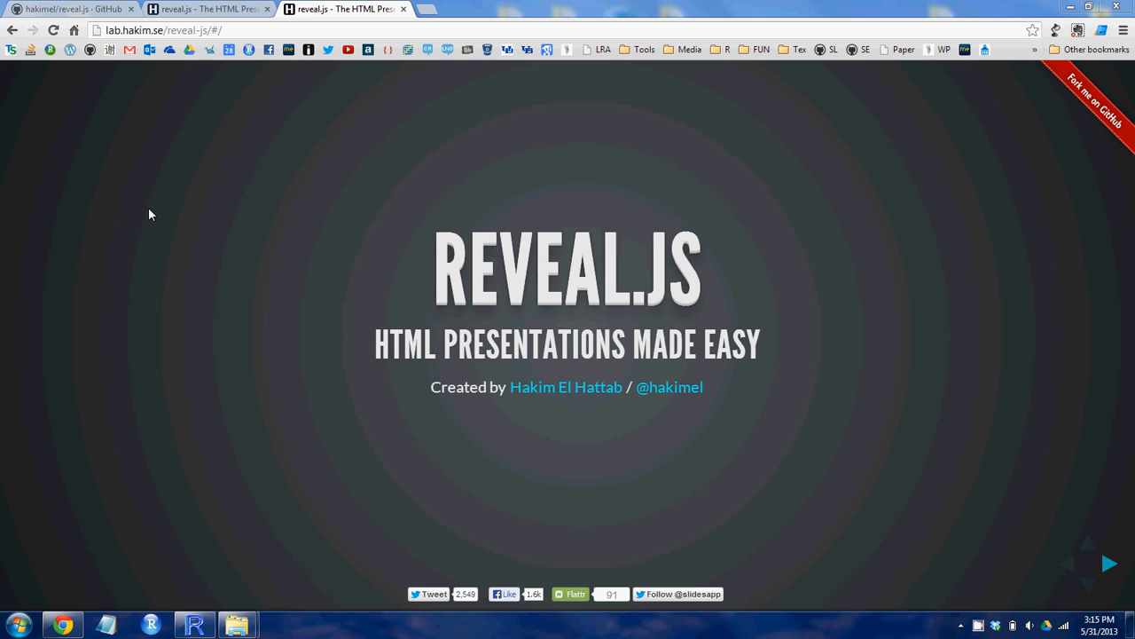
{"action": "mouse_move", "coordinate": [150, 210]}
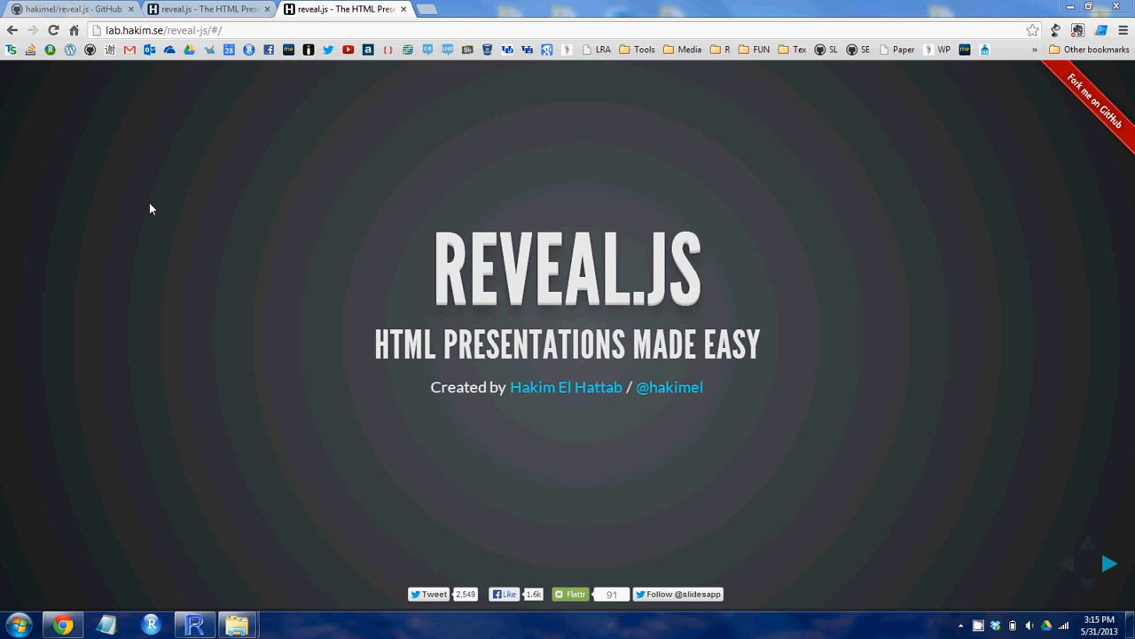
{"action": "mouse_move", "coordinate": [169, 204]}
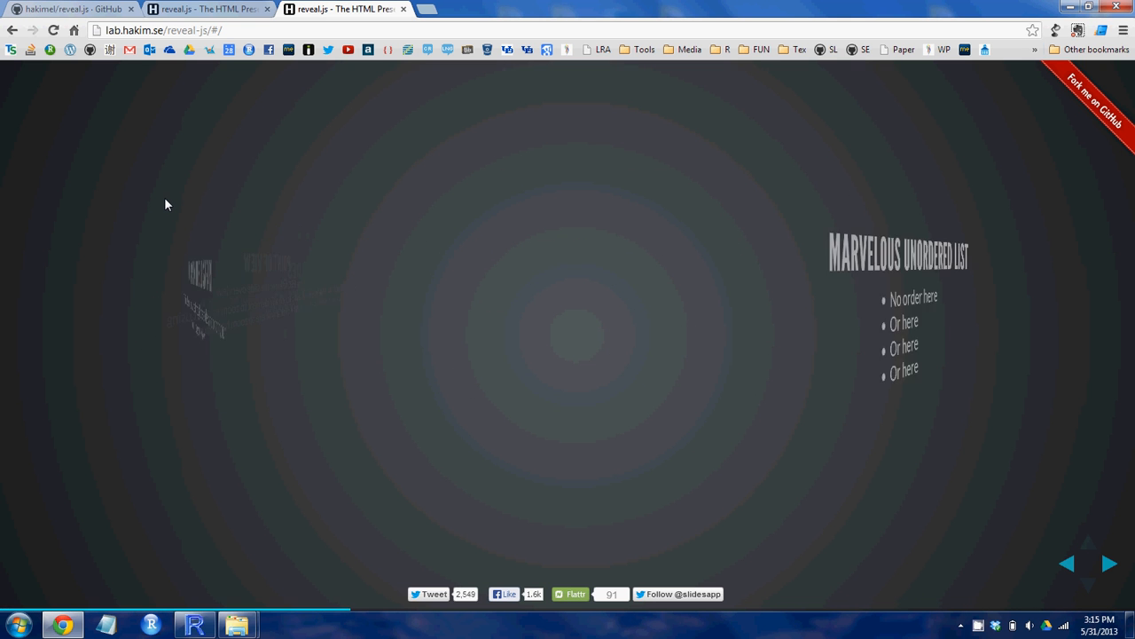
Step: Reveal both fragments on the Fragmented Views slide with Fragment Styles upcoming
{"action": "left_click", "coordinate": [1110, 563]}
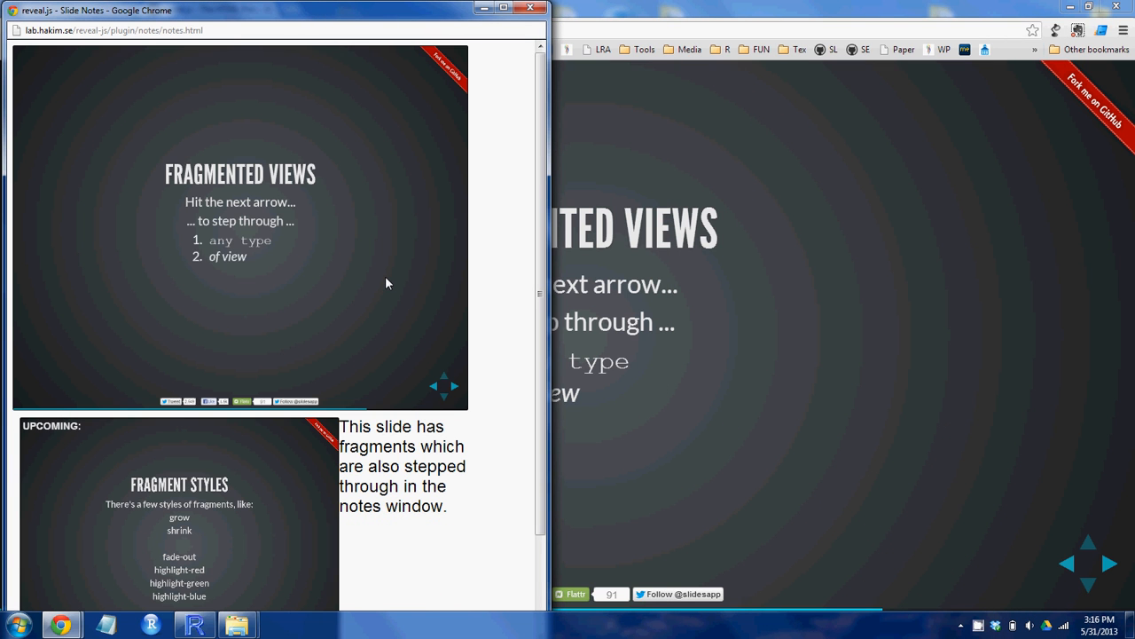
Step: Minimize the browser to reach the local reveal.js project folder
{"action": "left_click", "coordinate": [454, 385]}
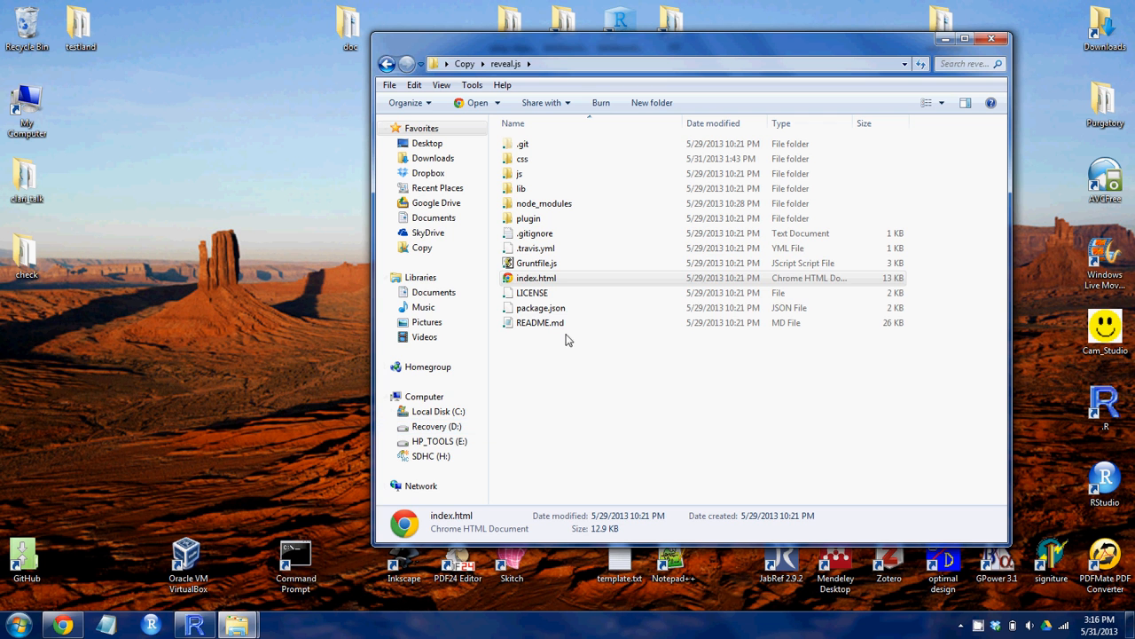
Step: Open the reveal.js index.html deck in Chrome from Explorer
{"action": "double_click", "coordinate": [536, 278]}
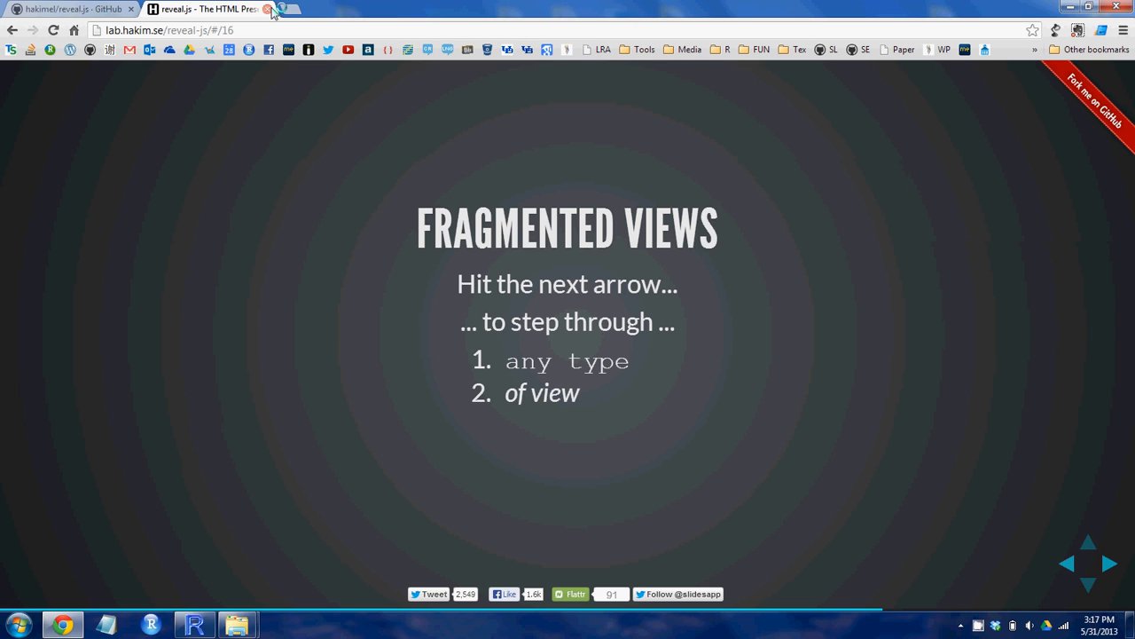
Step: Return to the reveal.js README and scroll to Installation's Full setup steps
{"action": "left_click", "coordinate": [71, 9]}
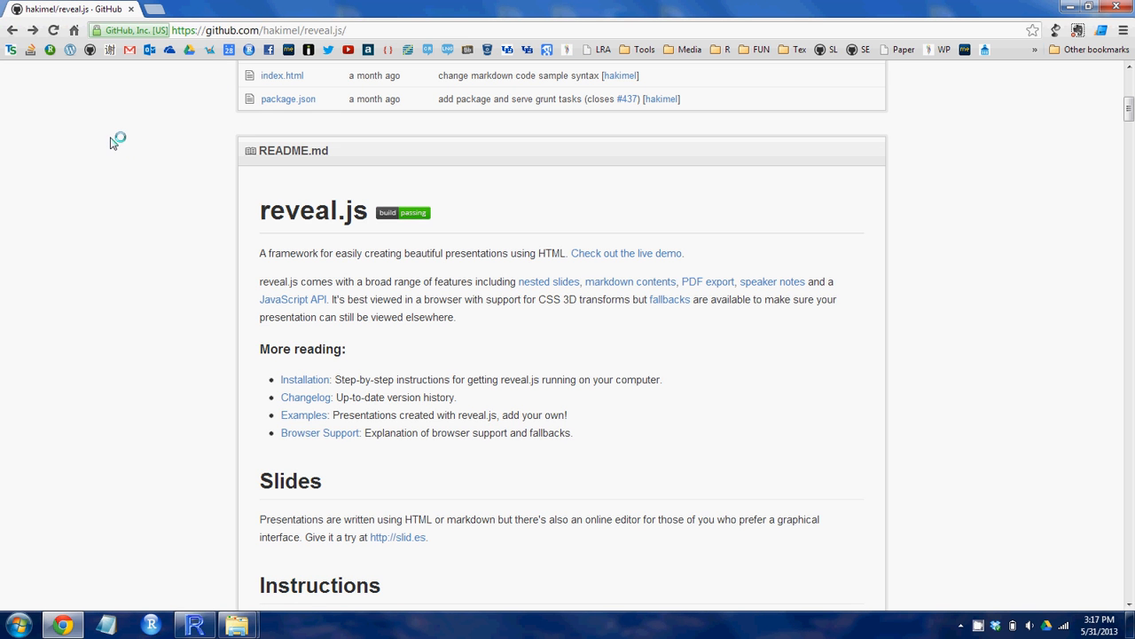
{"action": "mouse_move", "coordinate": [109, 148]}
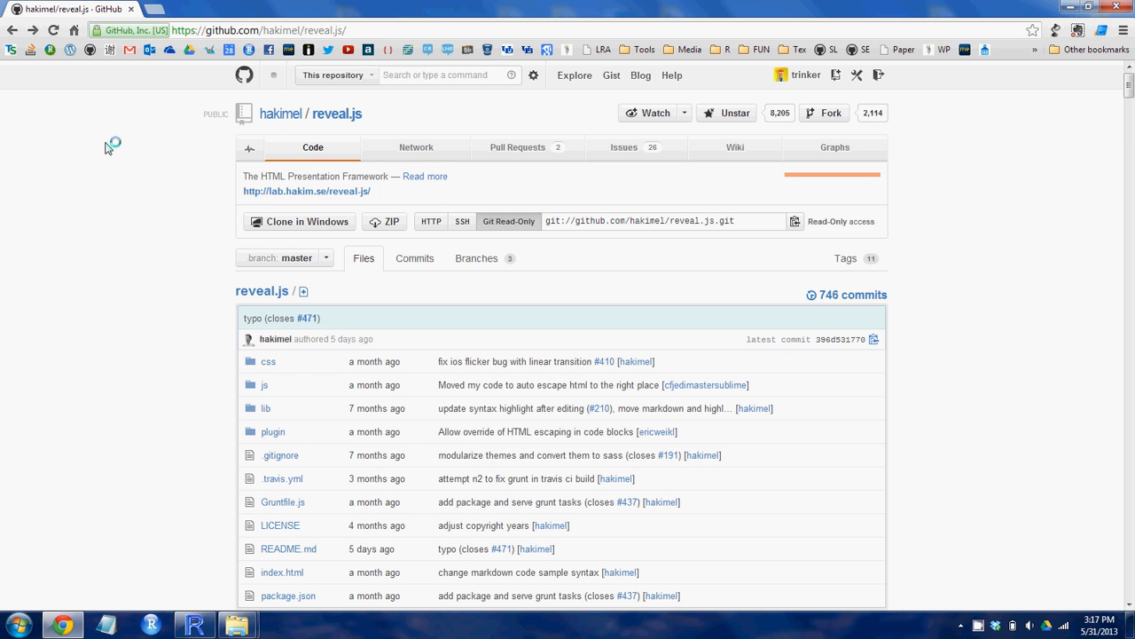
{"action": "mouse_move", "coordinate": [349, 131]}
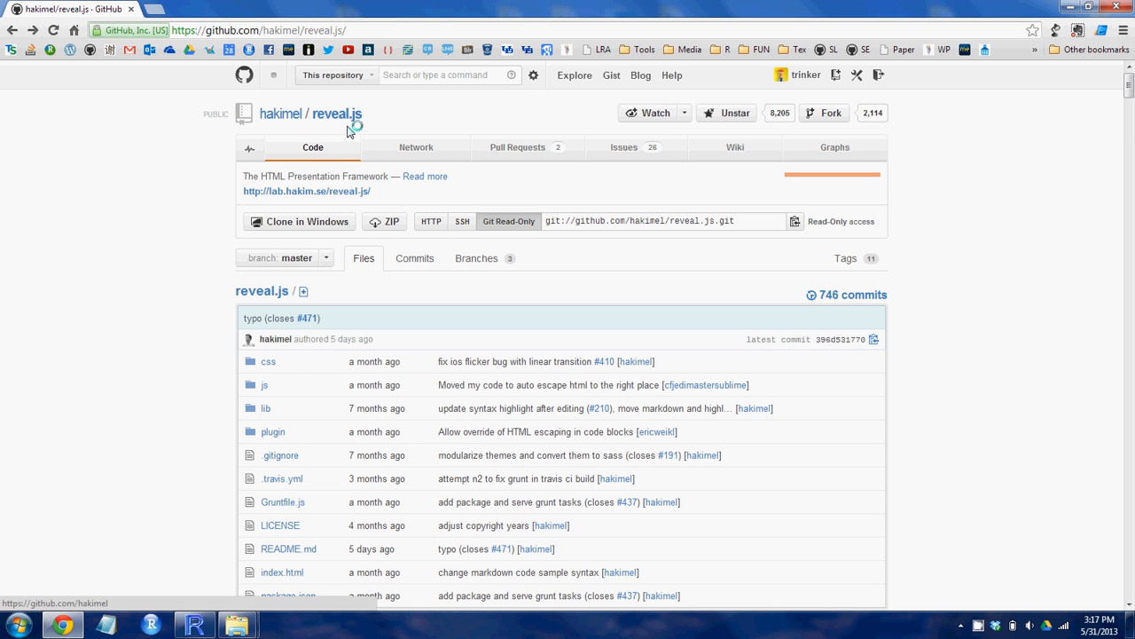
{"action": "scroll", "scroll_direction": "down", "scroll_amount": 3}
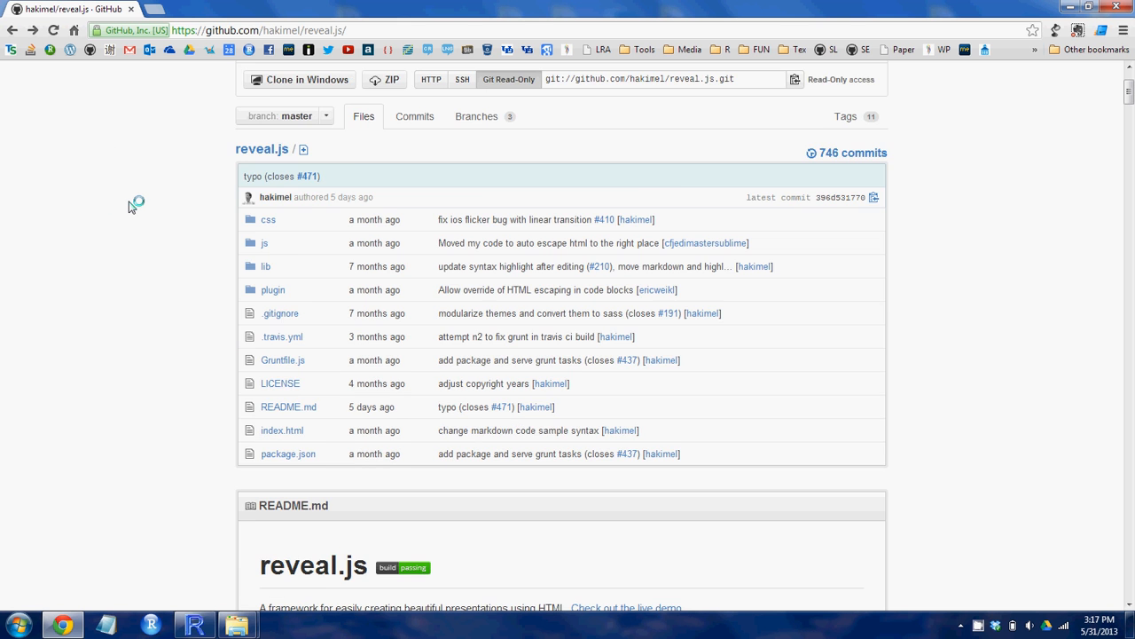
{"action": "scroll", "scroll_direction": "down", "scroll_amount": 3}
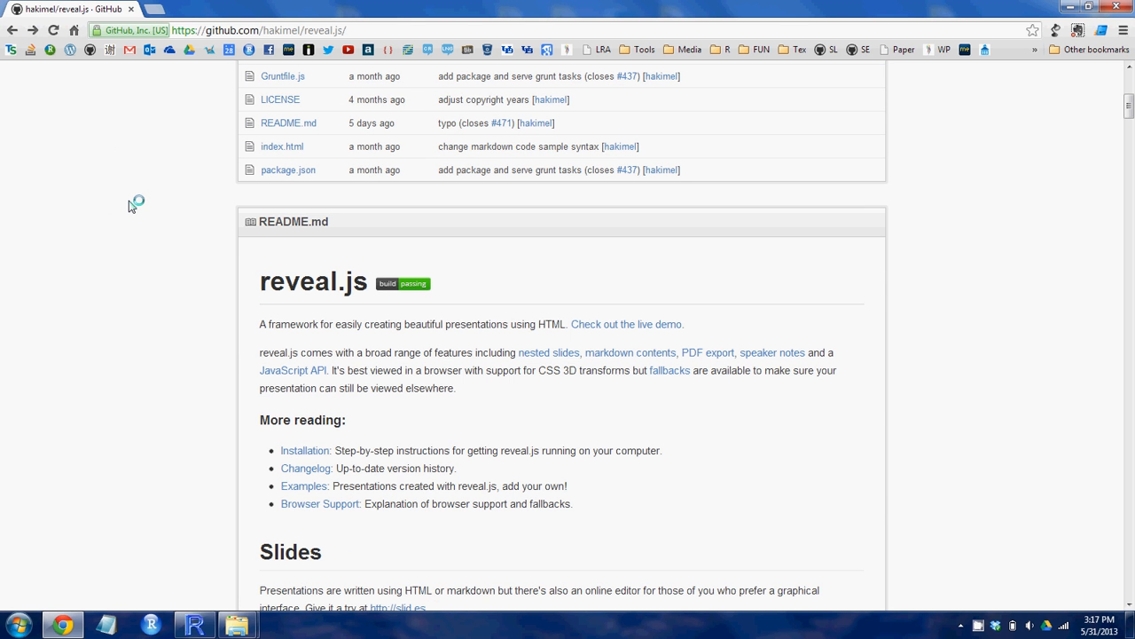
{"action": "mouse_move", "coordinate": [304, 450]}
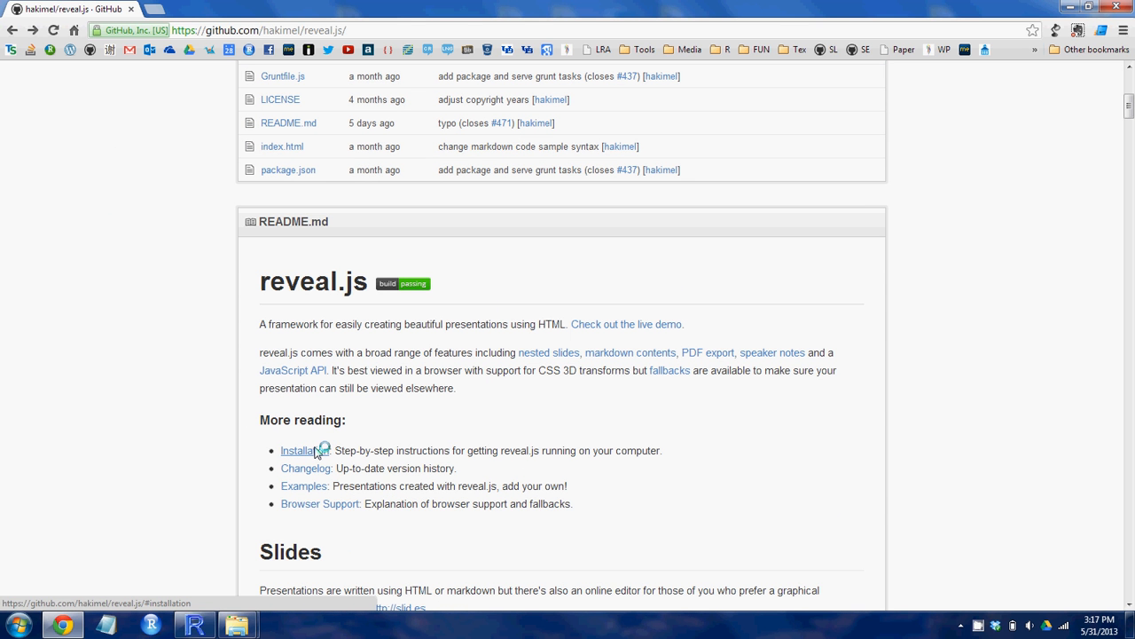
{"action": "left_click", "coordinate": [299, 450]}
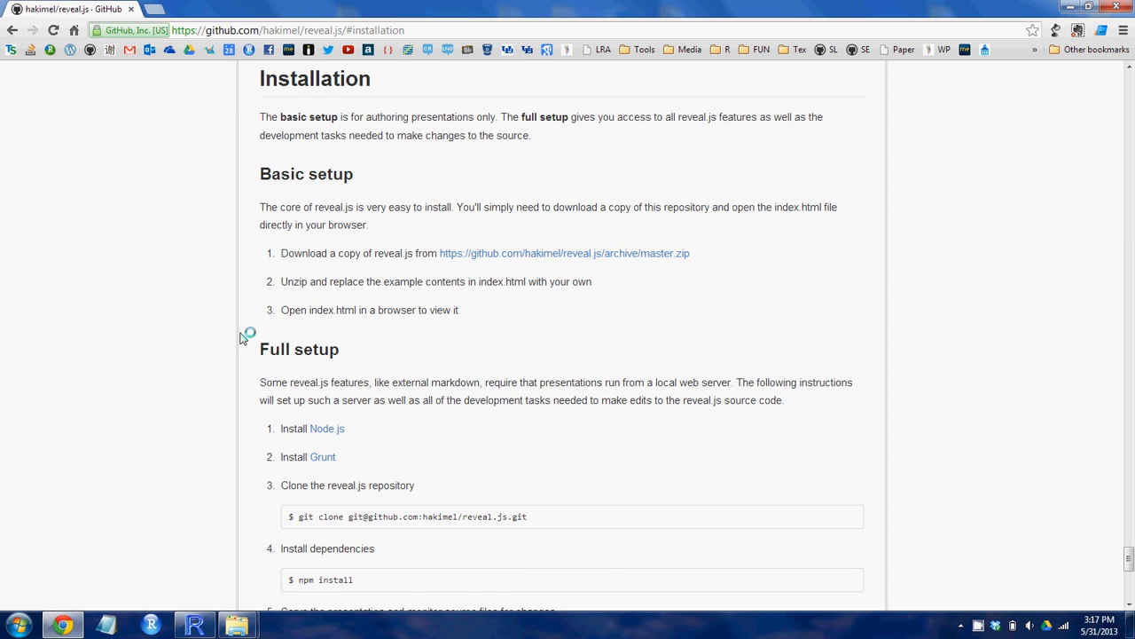
{"action": "scroll", "scroll_direction": "down", "scroll_amount": 3}
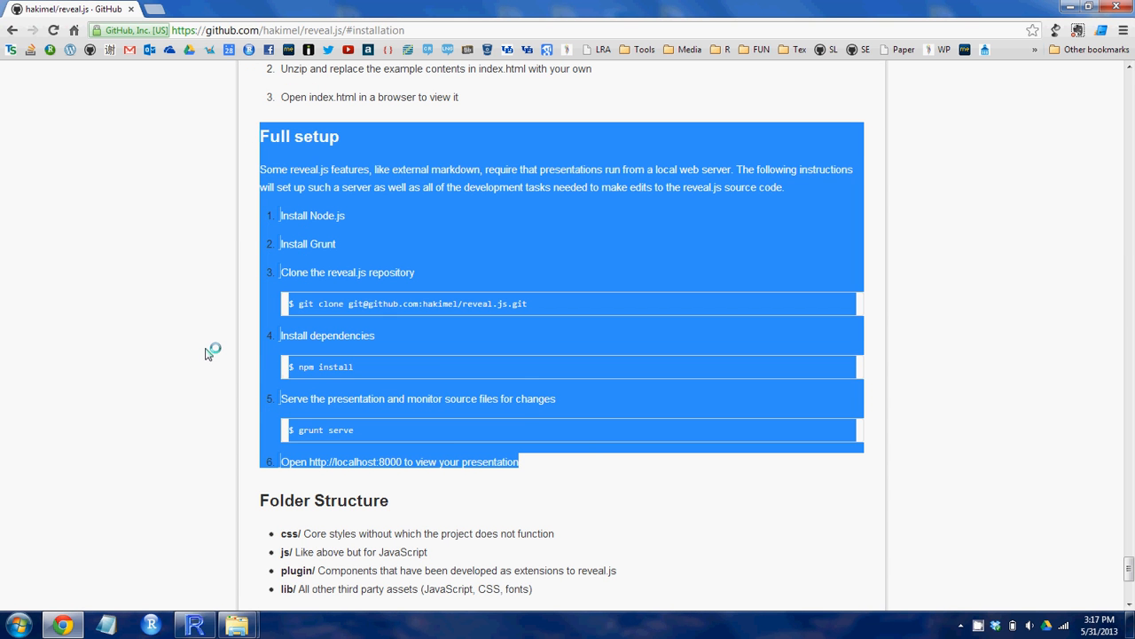
{"action": "mouse_move", "coordinate": [71, 266]}
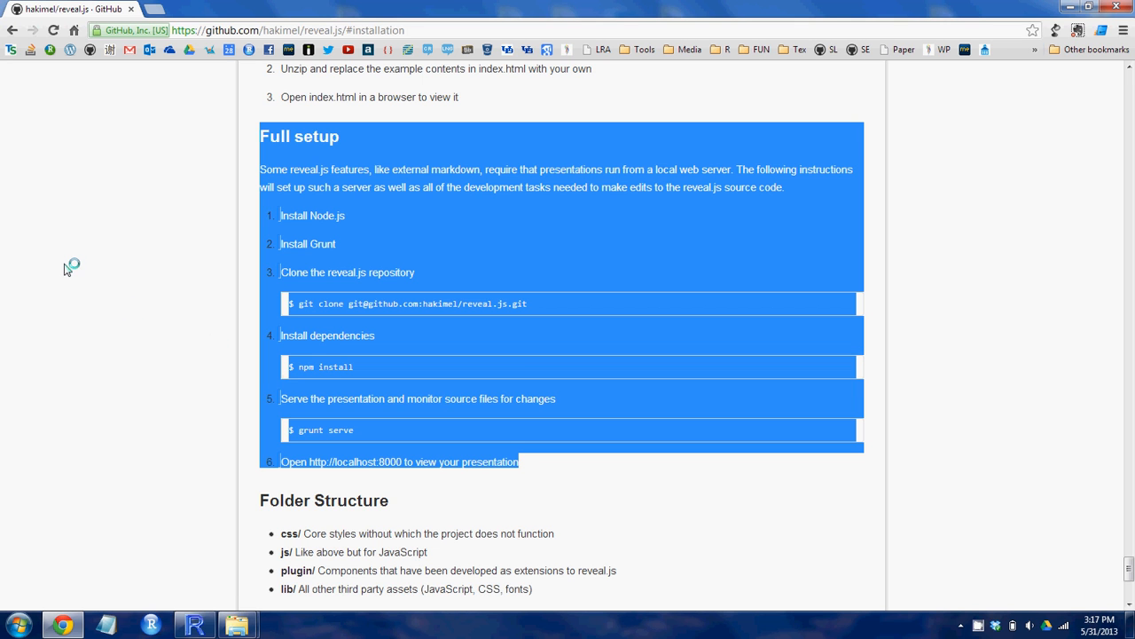
{"action": "mouse_move", "coordinate": [69, 264]}
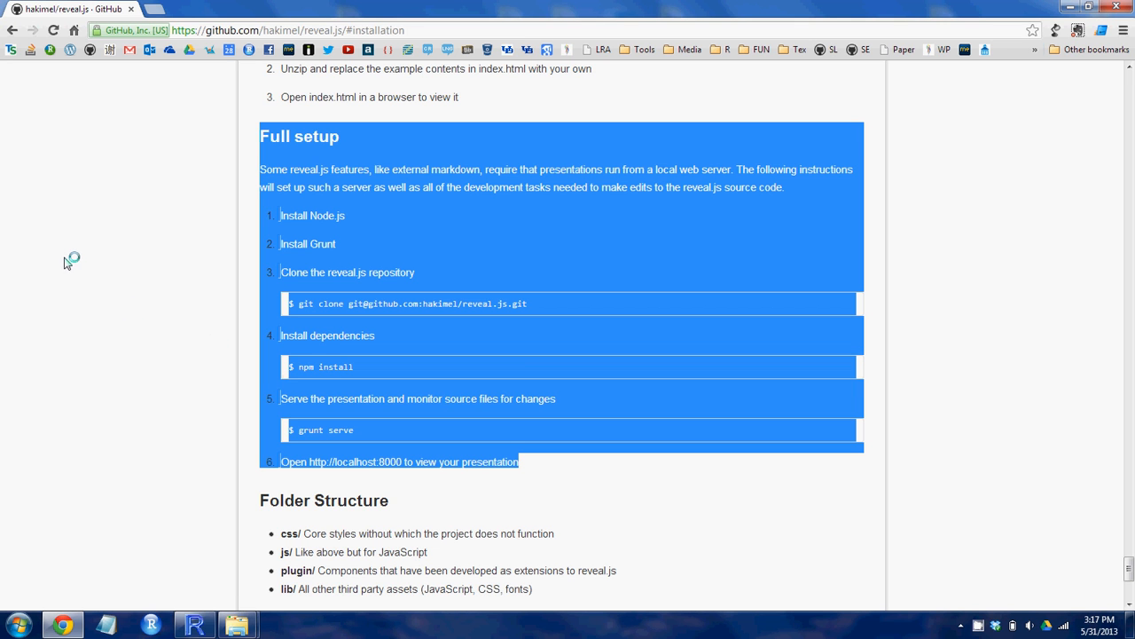
{"action": "mouse_move", "coordinate": [69, 257]}
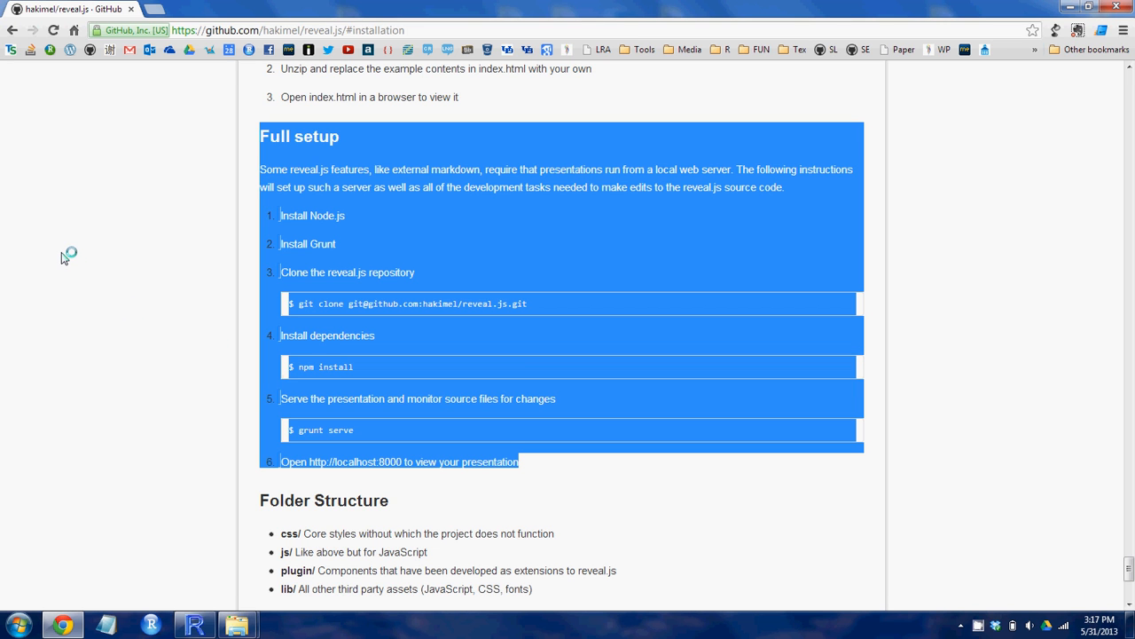
{"action": "mouse_move", "coordinate": [68, 255]}
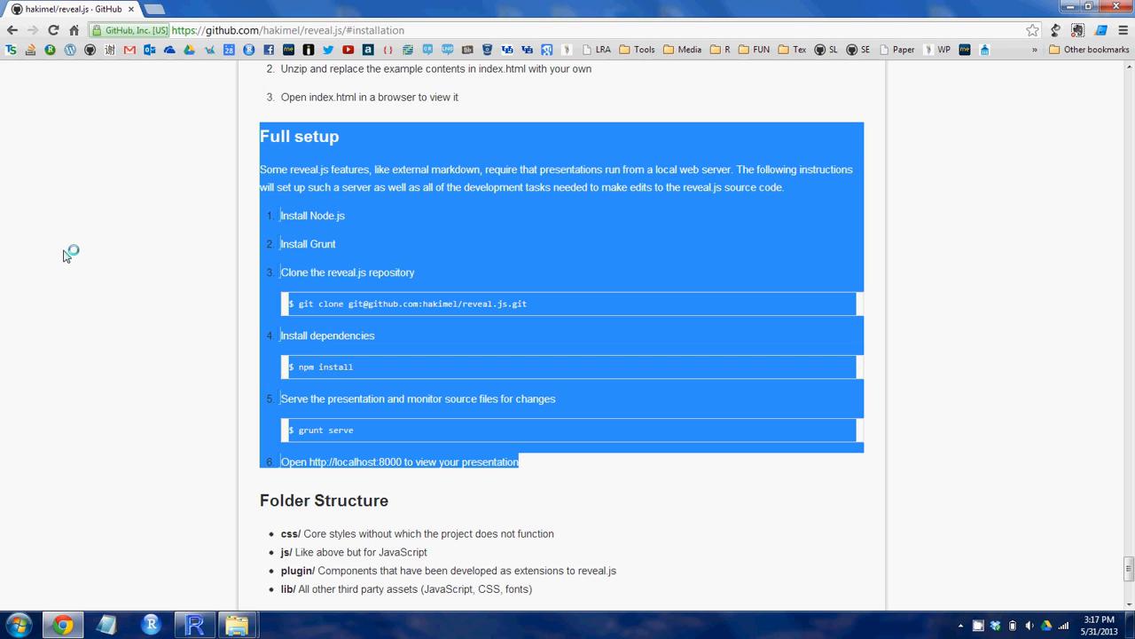
{"action": "mouse_move", "coordinate": [183, 432]}
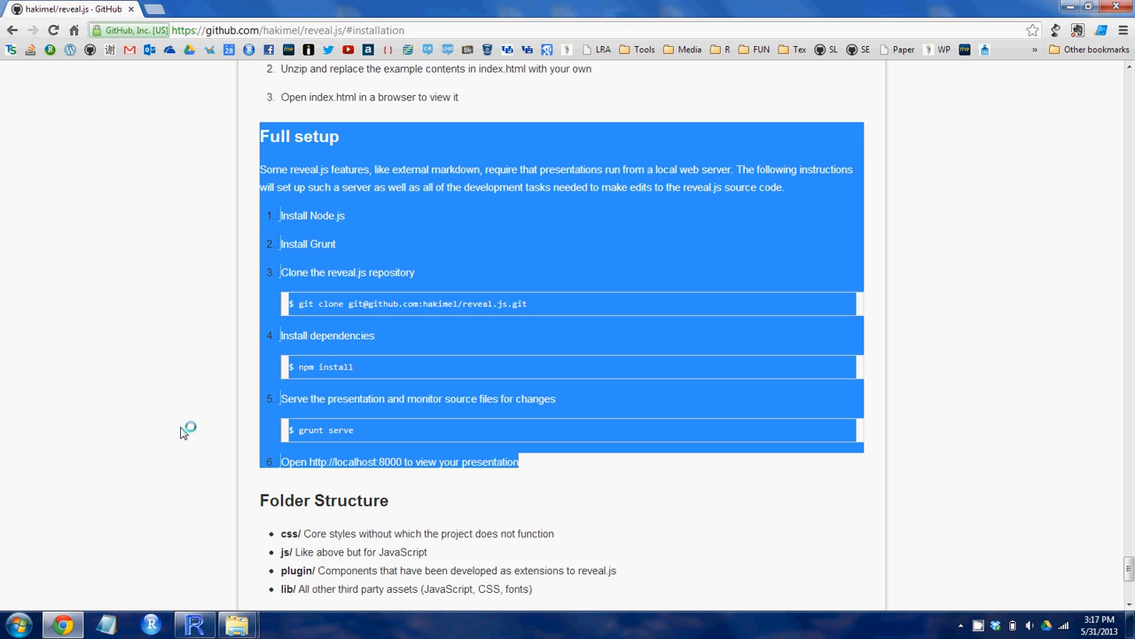
{"action": "mouse_move", "coordinate": [164, 412]}
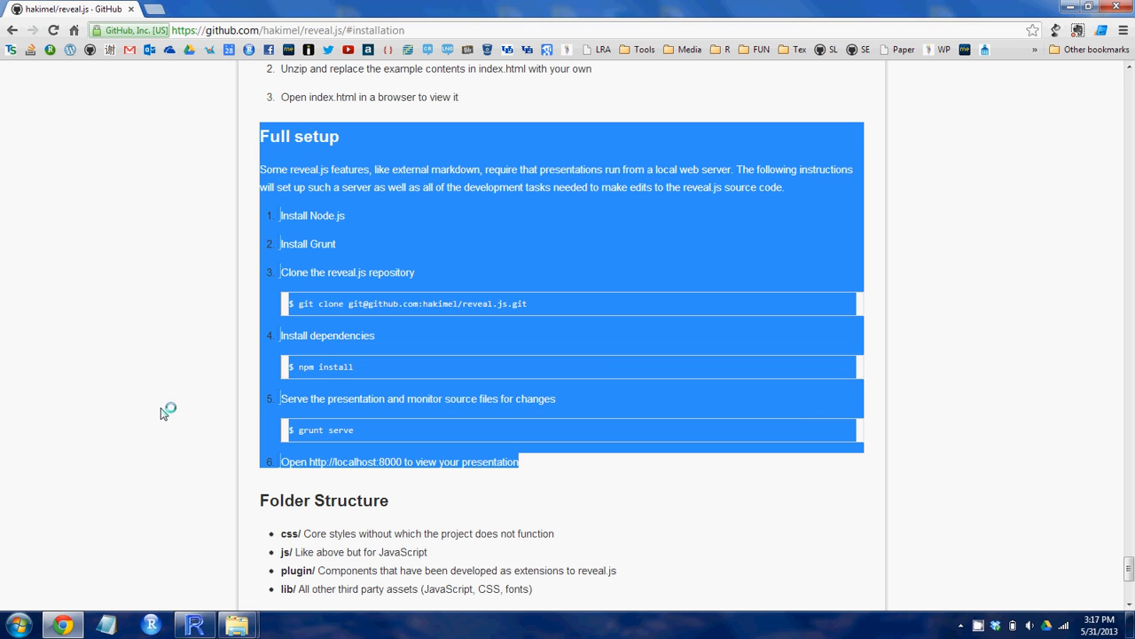
{"action": "mouse_move", "coordinate": [167, 408]}
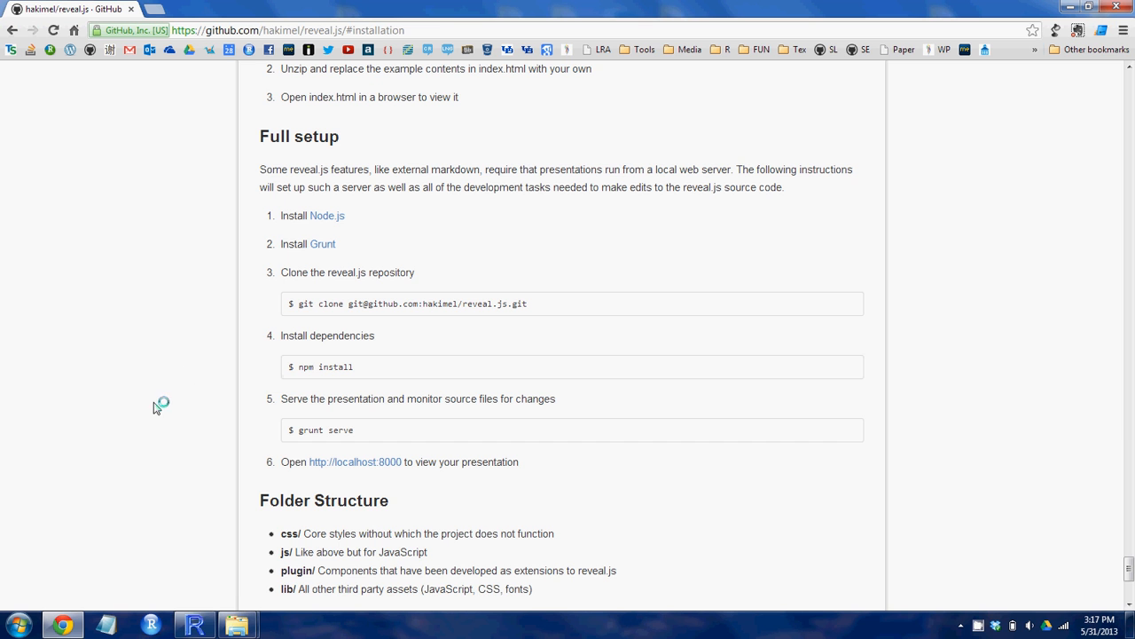
{"action": "mouse_move", "coordinate": [309, 317]}
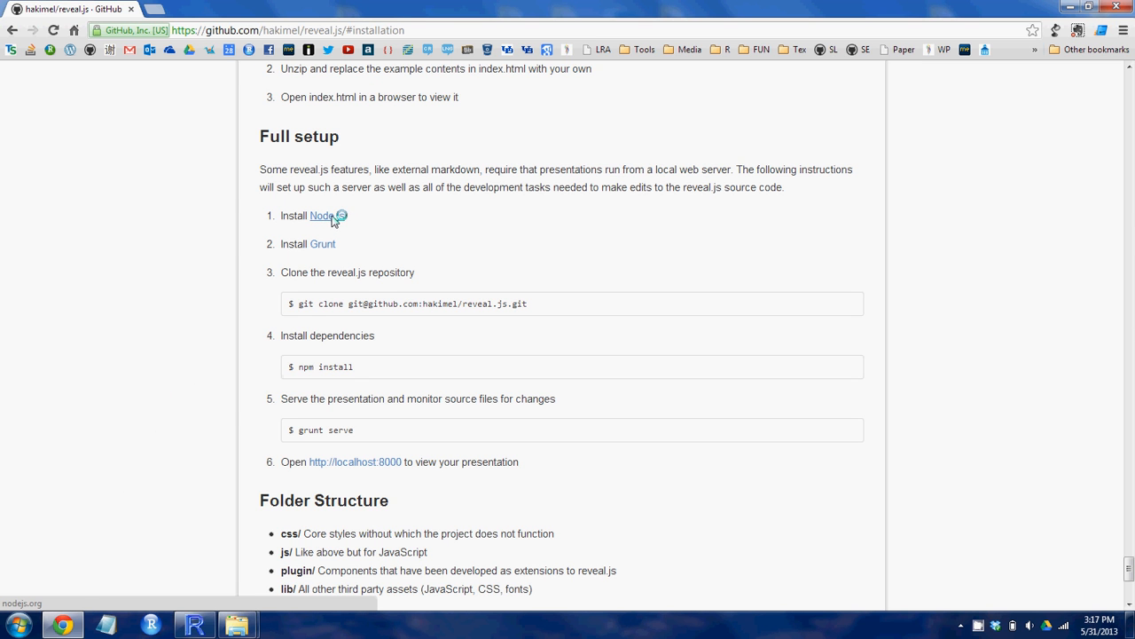
Step: Visit the Node.js site, go back, then open Grunt's Getting started guide
{"action": "left_click", "coordinate": [320, 215]}
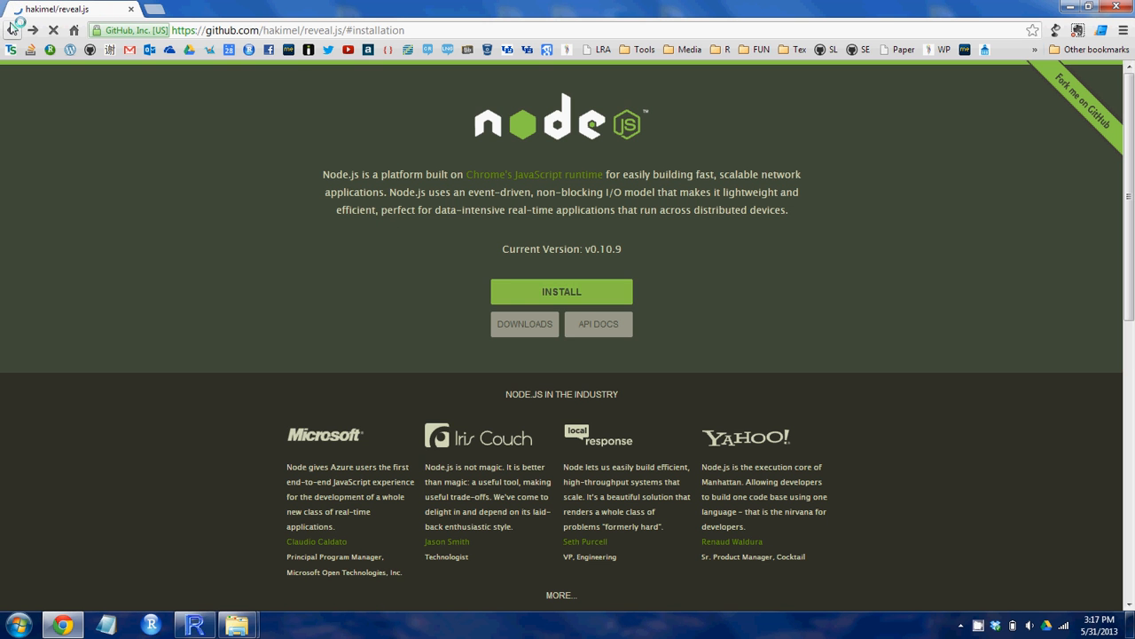
{"action": "left_click", "coordinate": [12, 29]}
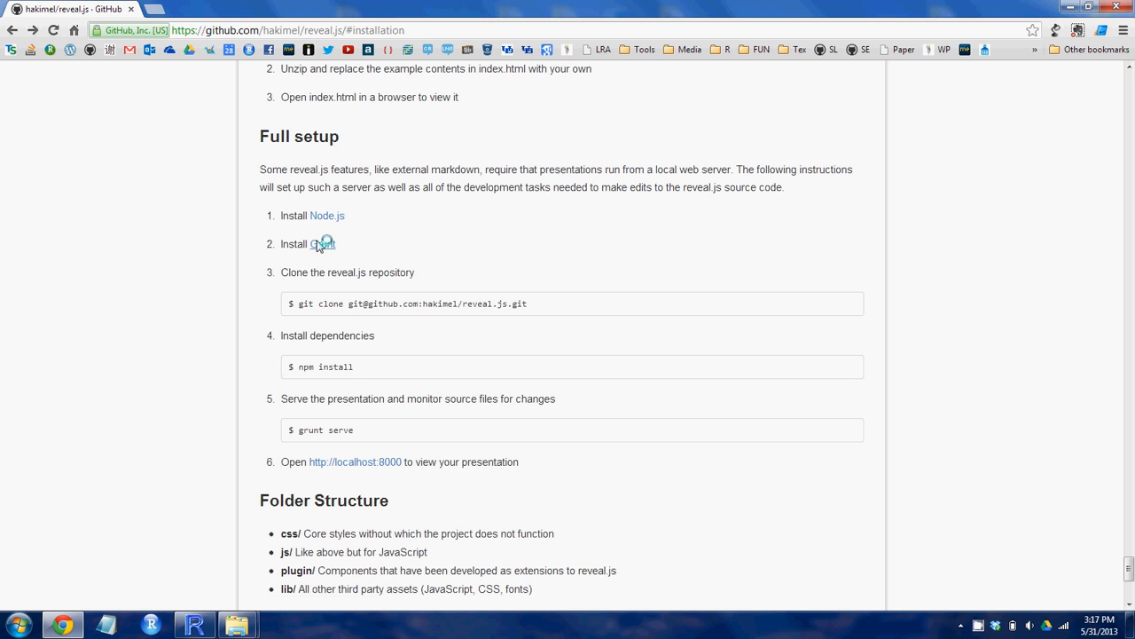
{"action": "left_click", "coordinate": [322, 244]}
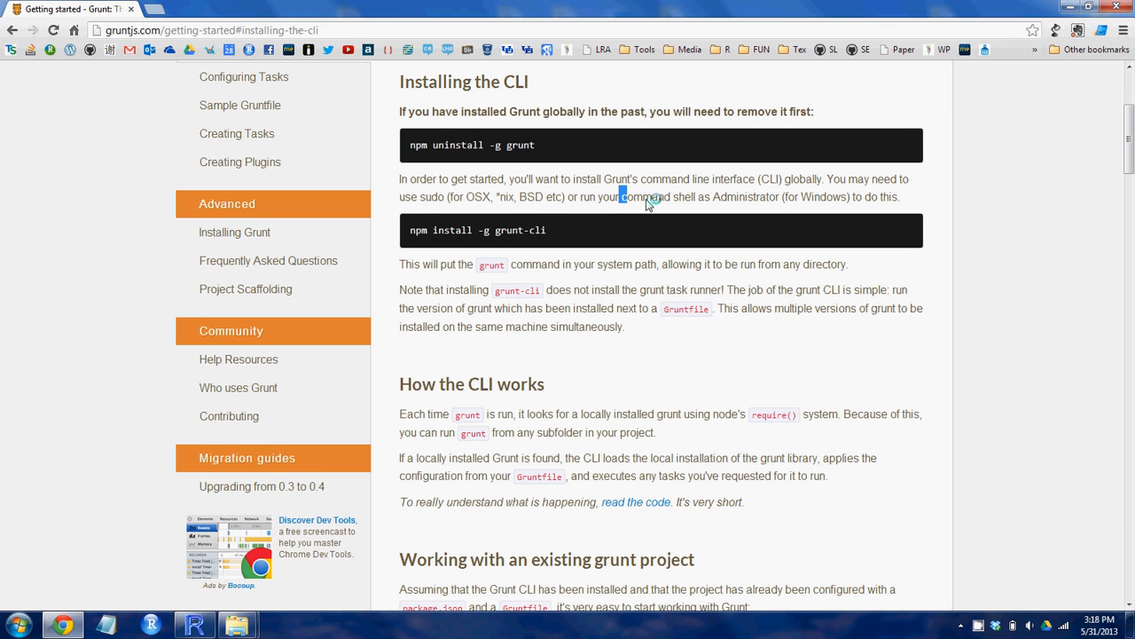
Step: Highlight 'command shell as Administrator' and start searching the Start menu for cmd
{"action": "left_click_drag", "start_coordinate": [620, 196], "coordinate": [784, 196]}
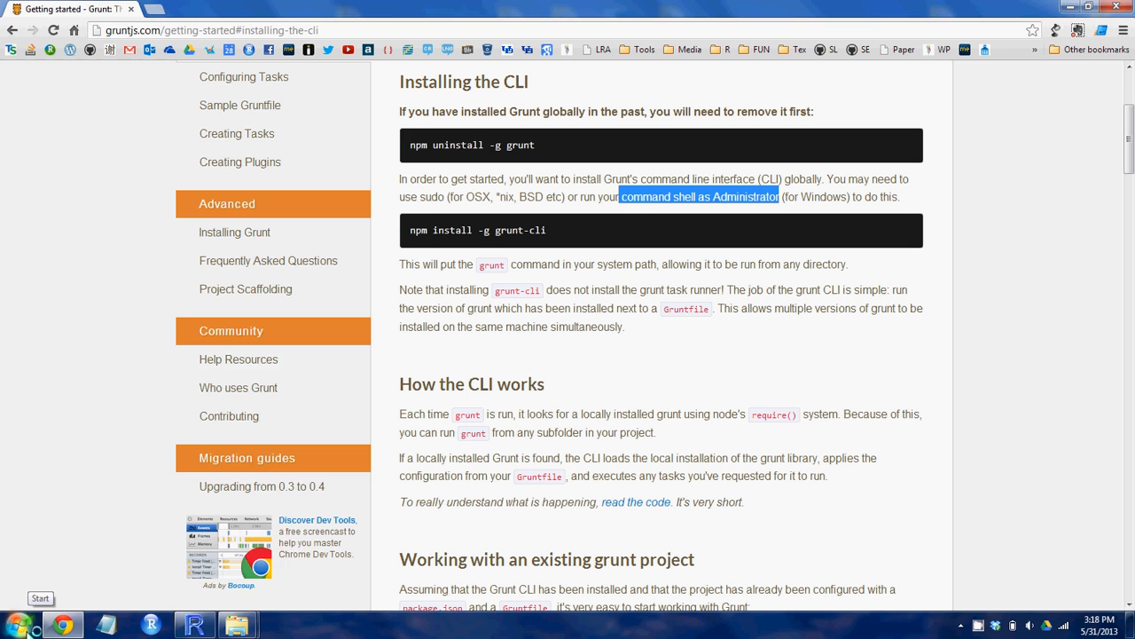
{"action": "left_click", "coordinate": [39, 597]}
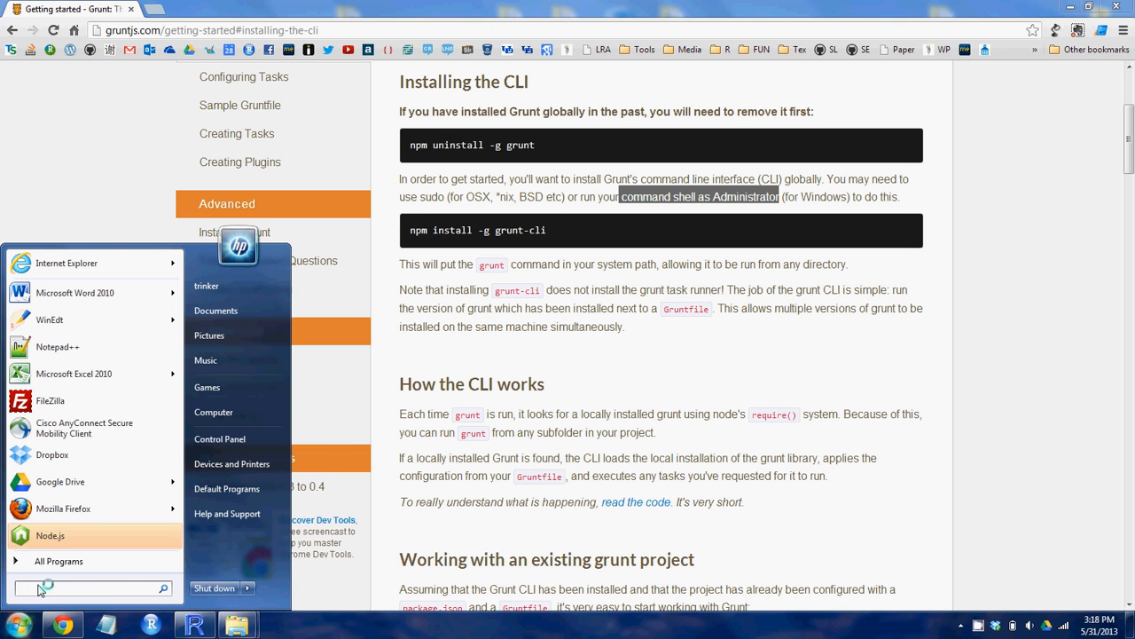
{"action": "type", "text": "c"}
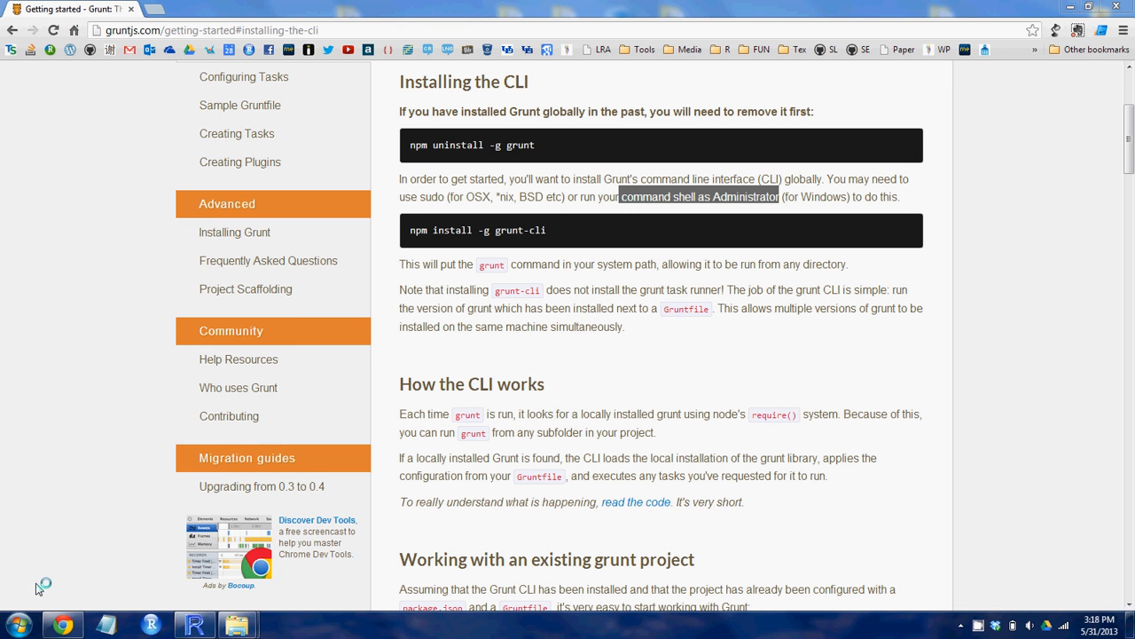
{"action": "mouse_move", "coordinate": [257, 435]}
{"action": "type", "text": "npm install -g grunt-cli"}
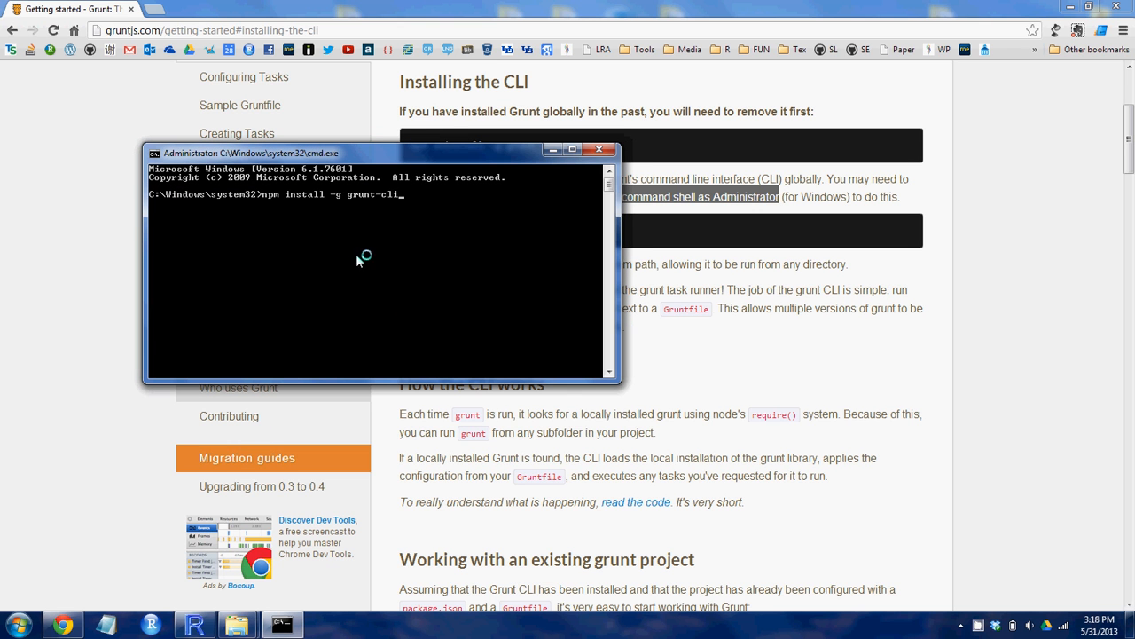
{"action": "mouse_move", "coordinate": [405, 204]}
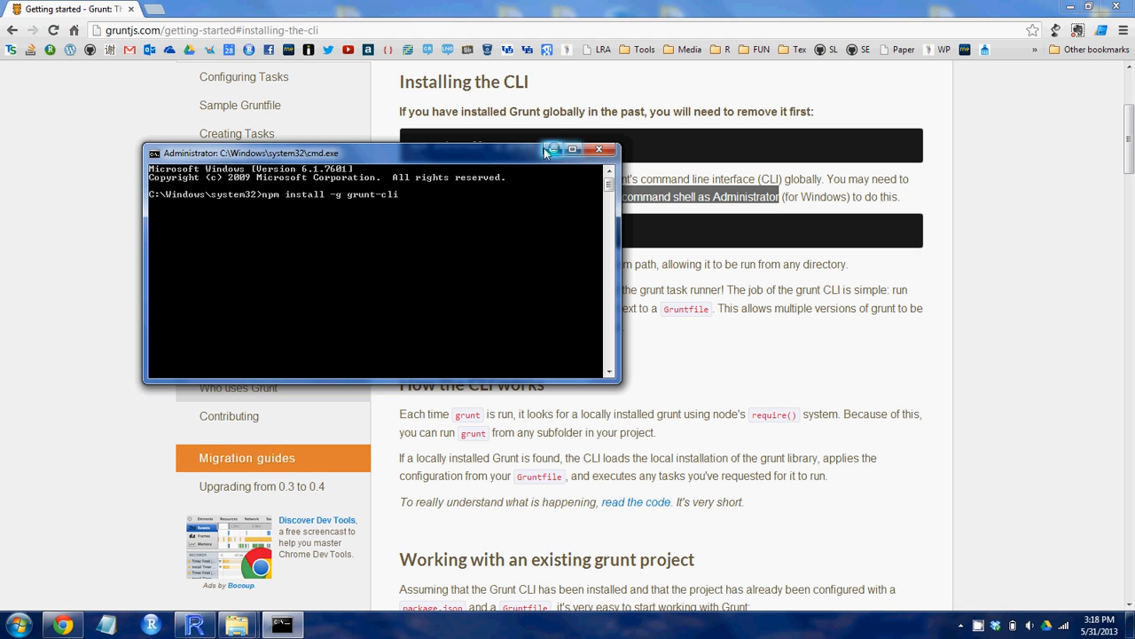
{"action": "mouse_move", "coordinate": [521, 169]}
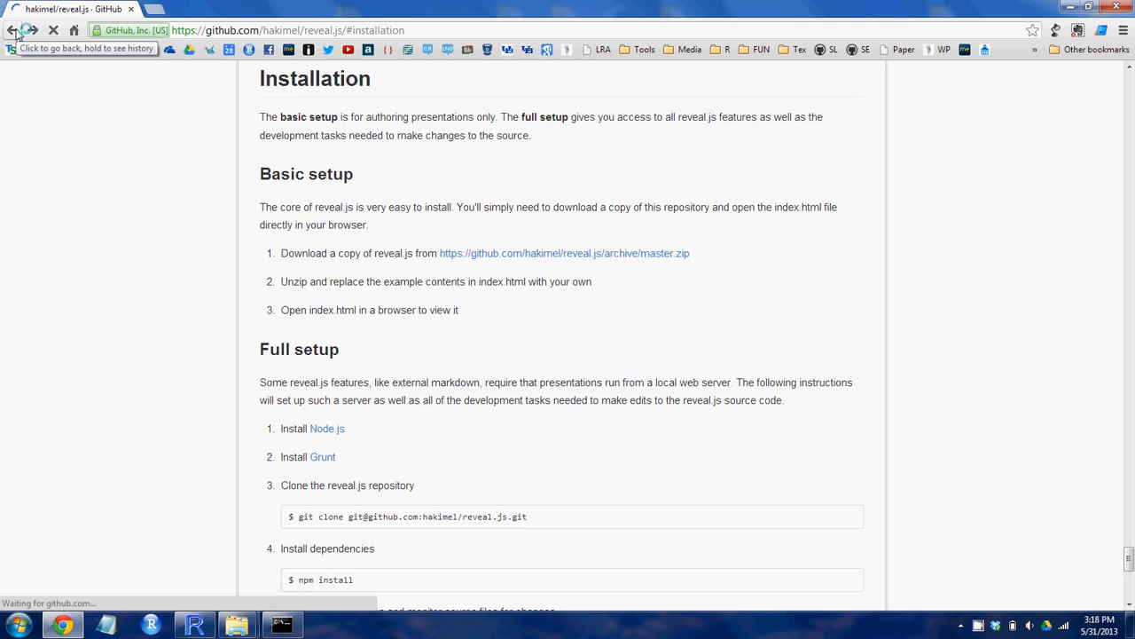
Step: Select the git clone command under Full setup and bring up Git Bash
{"action": "scroll", "scroll_direction": "down", "scroll_amount": 3}
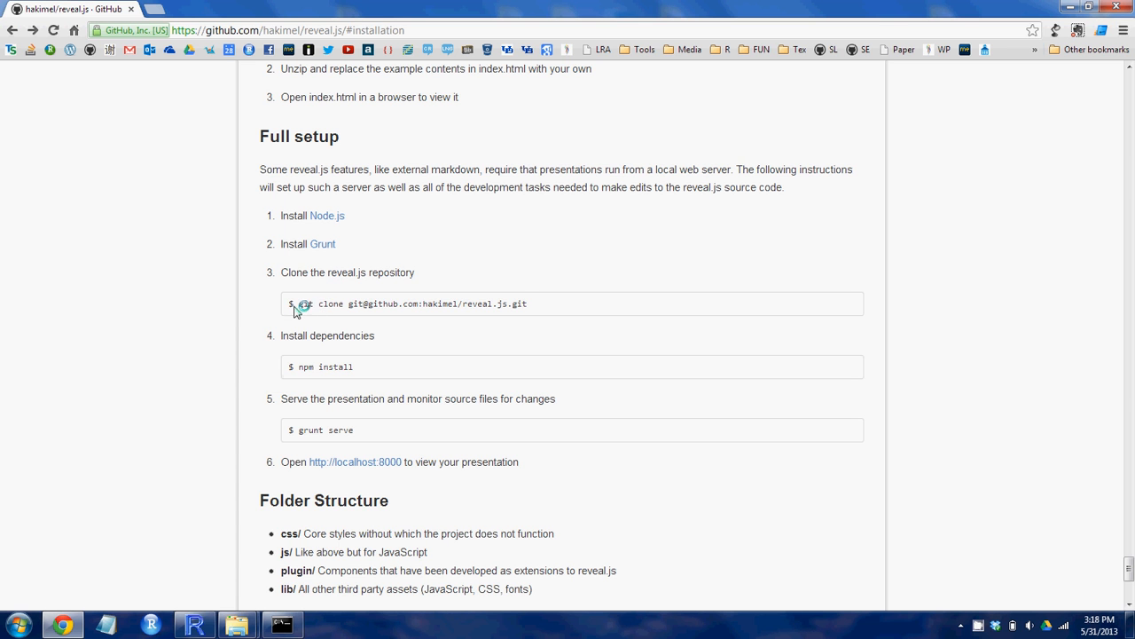
{"action": "triple_click", "coordinate": [408, 304]}
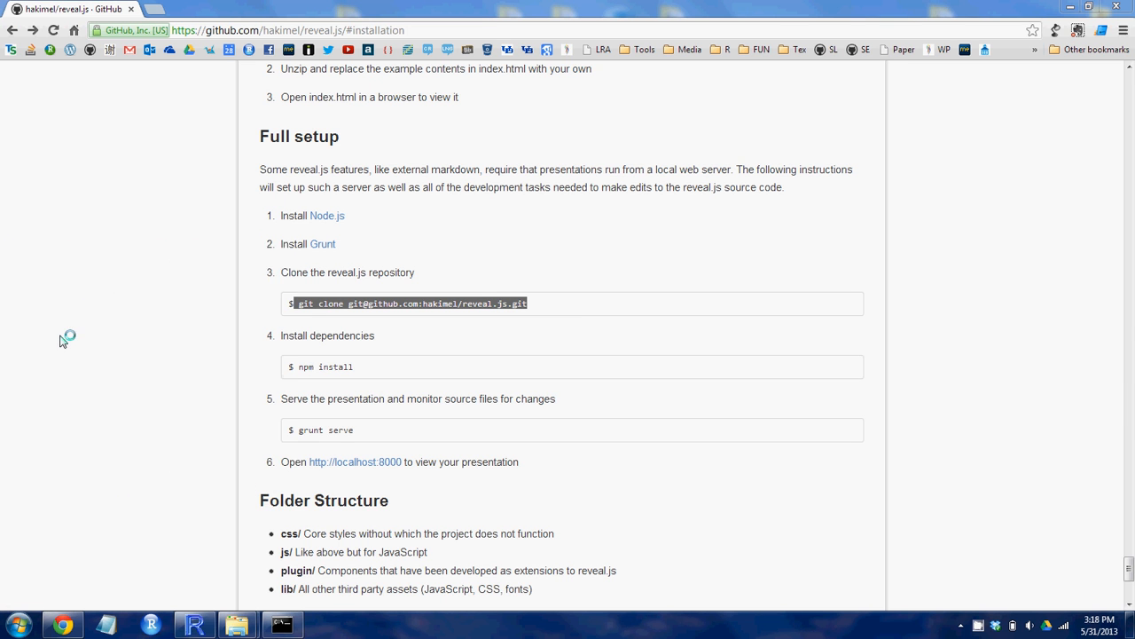
{"action": "left_click", "coordinate": [281, 625]}
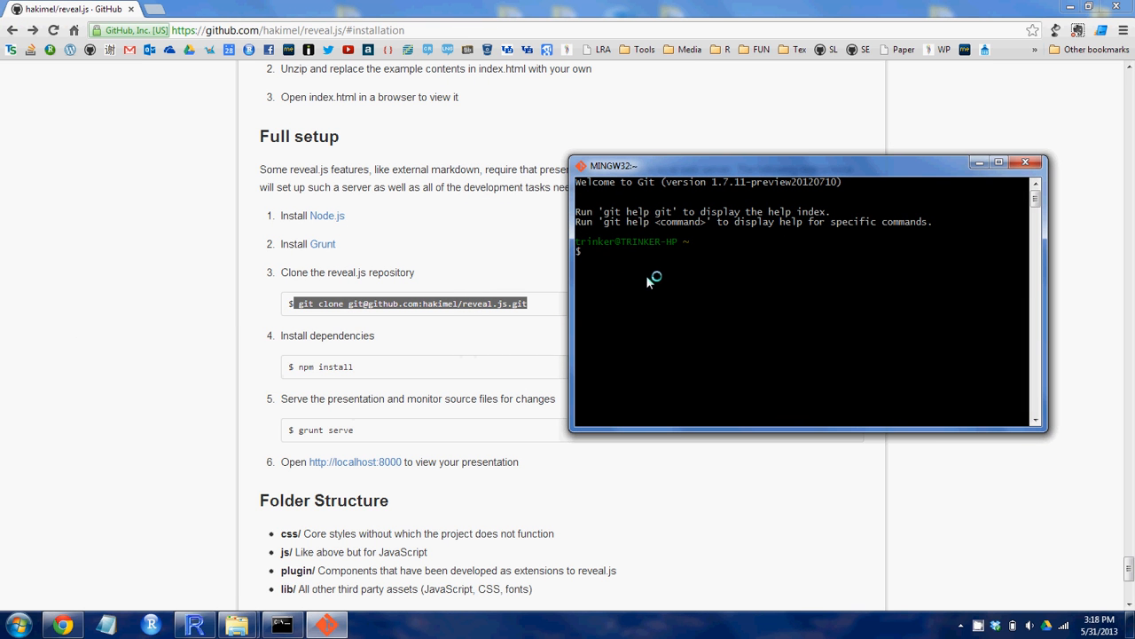
Step: Type 'git clone' in Git Bash, then view the local reveal.js folder
{"action": "type", "text": "g"}
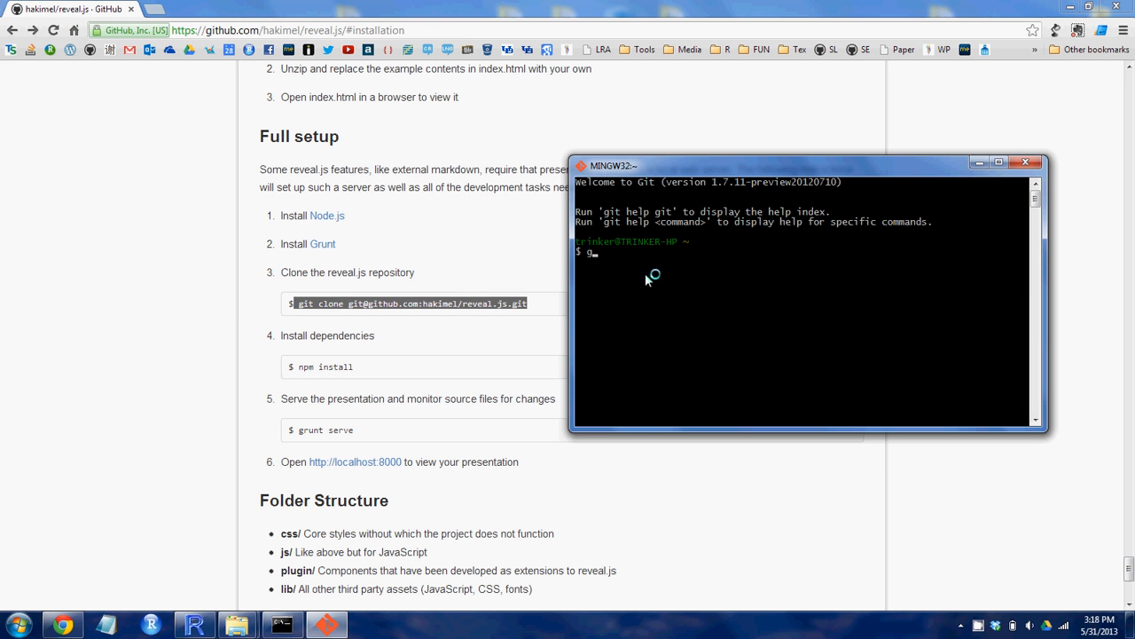
{"action": "type", "text": "it cl"}
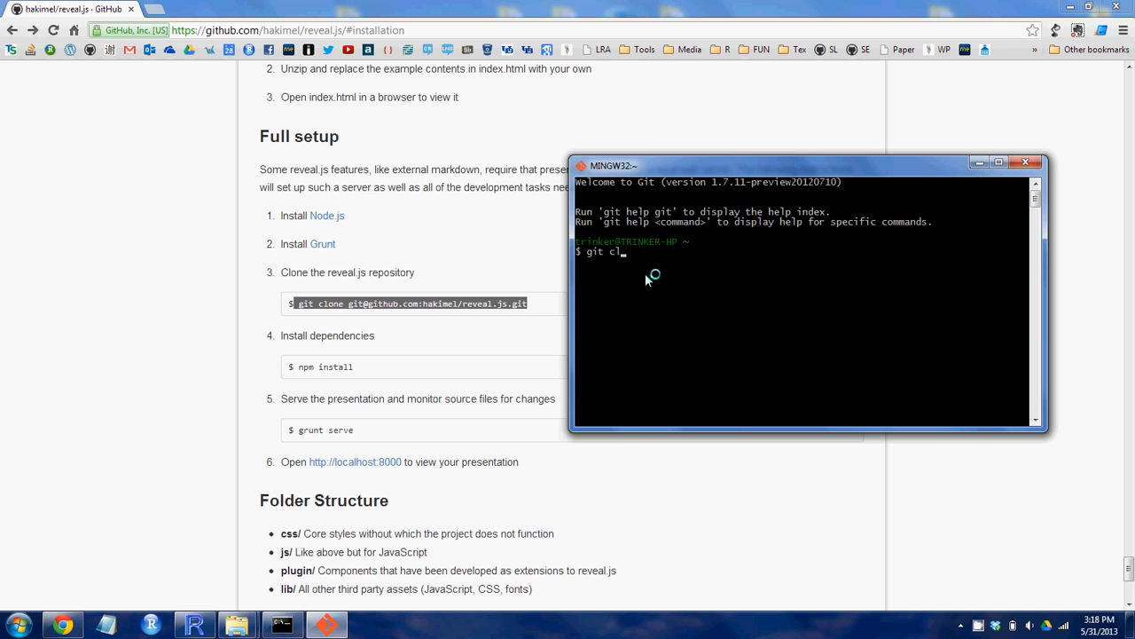
{"action": "type", "text": "one"}
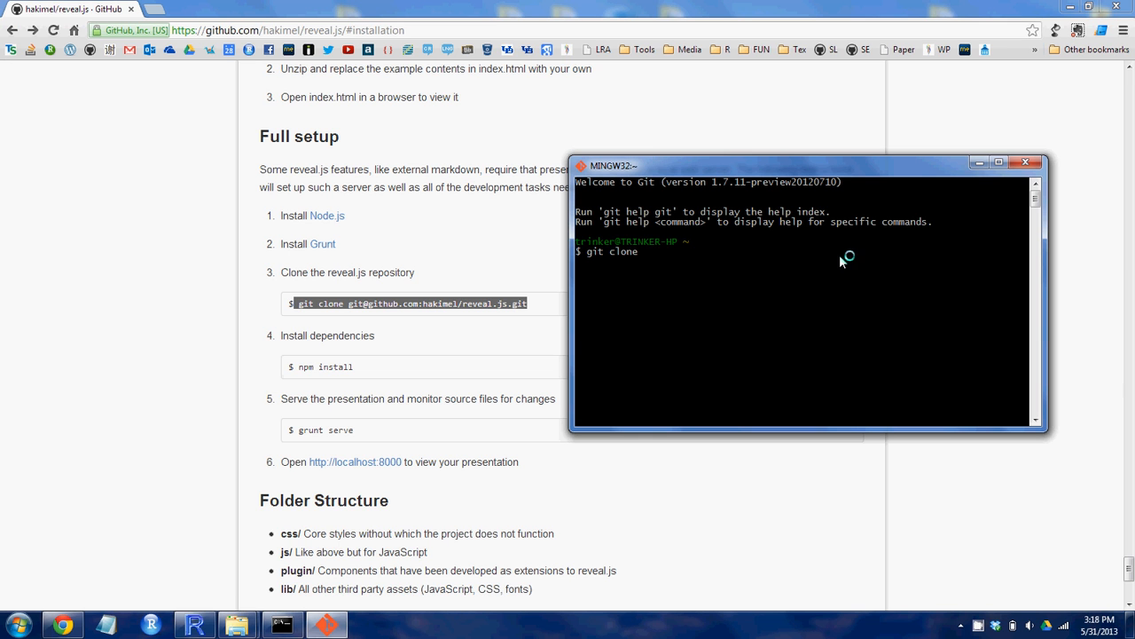
{"action": "left_click", "coordinate": [1026, 161]}
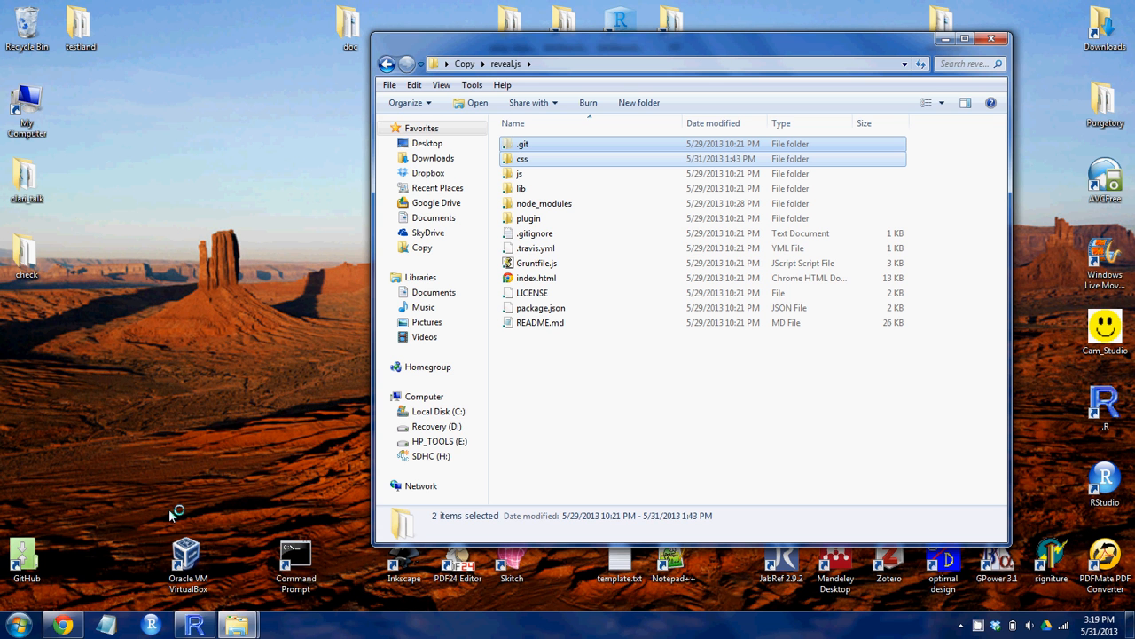
{"action": "mouse_move", "coordinate": [213, 387]}
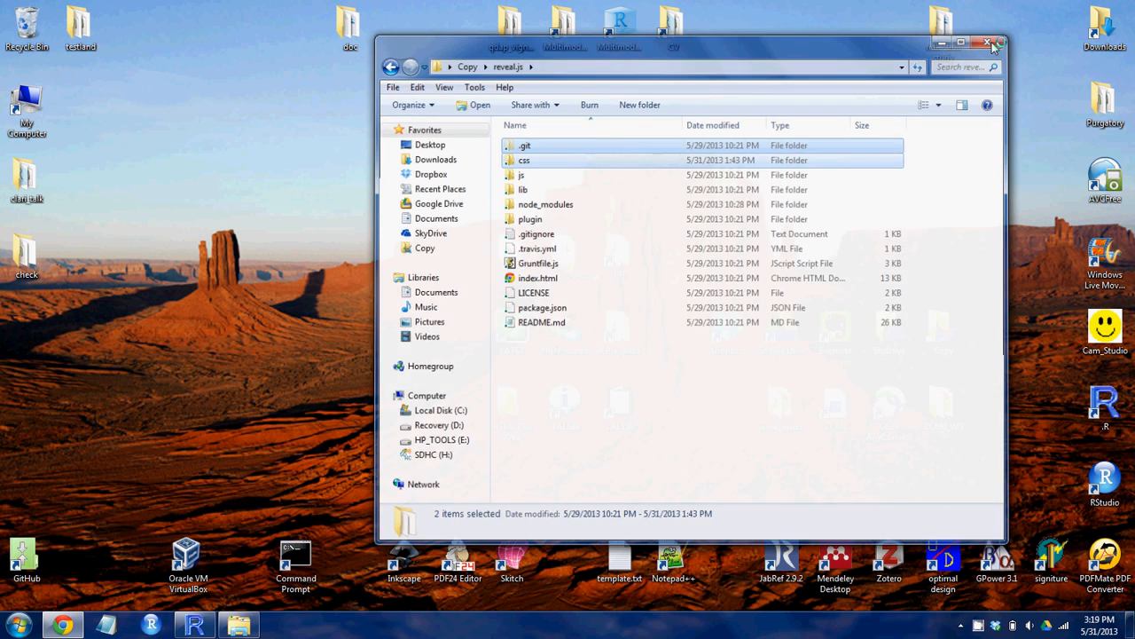
{"action": "left_click", "coordinate": [987, 43]}
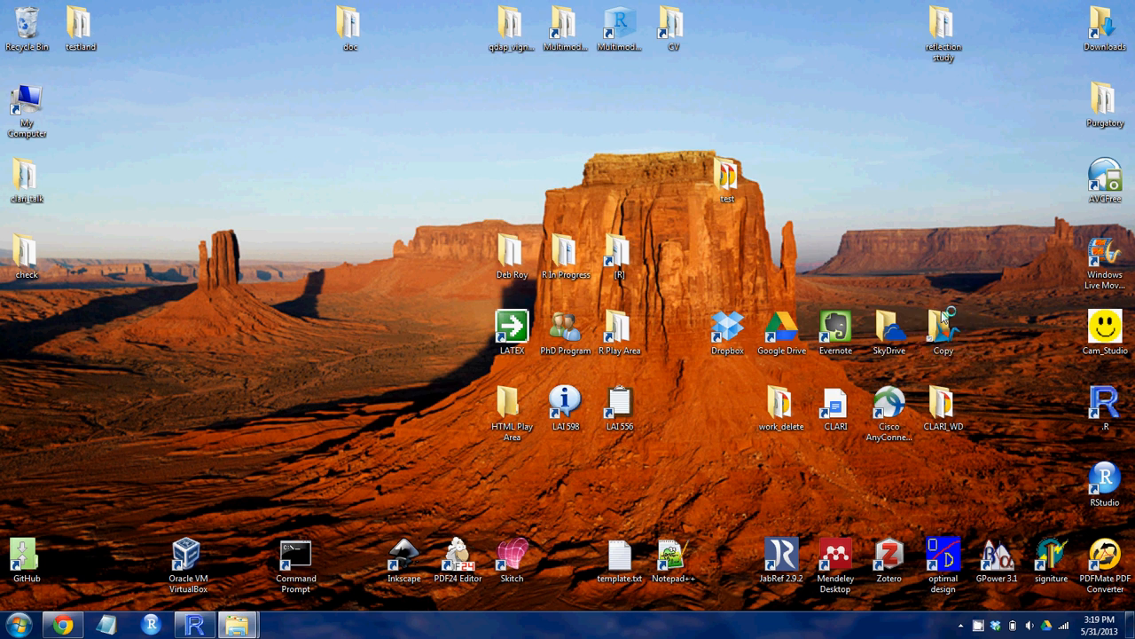
{"action": "double_click", "coordinate": [943, 327]}
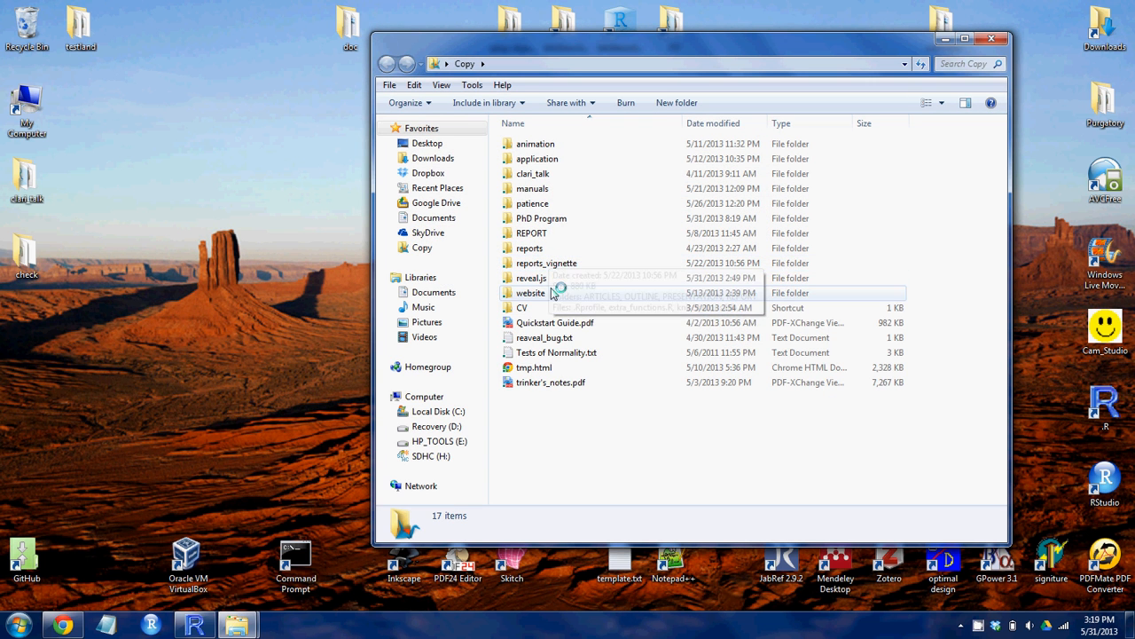
{"action": "double_click", "coordinate": [531, 277]}
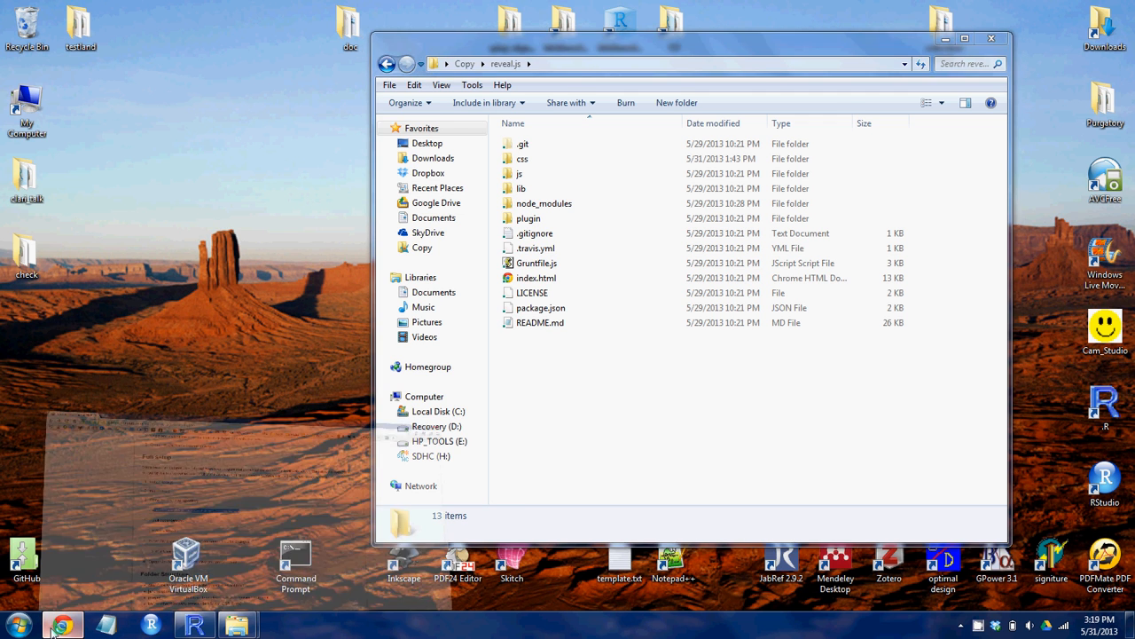
{"action": "left_click", "coordinate": [62, 626]}
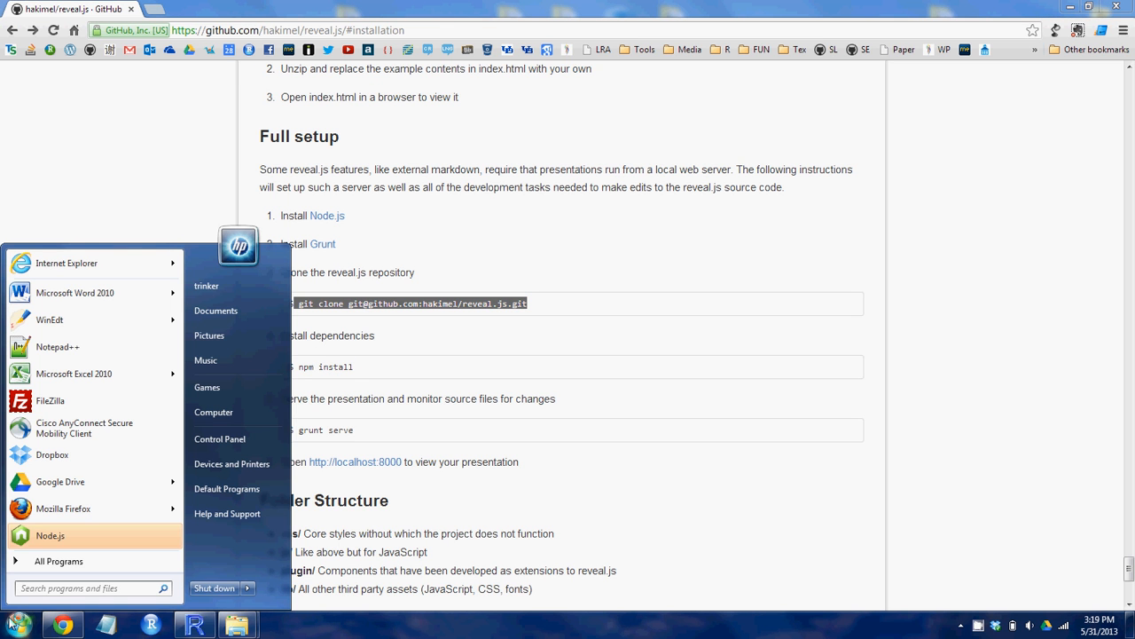
Step: Search cmd in Start, close the unwanted HP Marketplace tab, and search again
{"action": "type", "text": "cmd"}
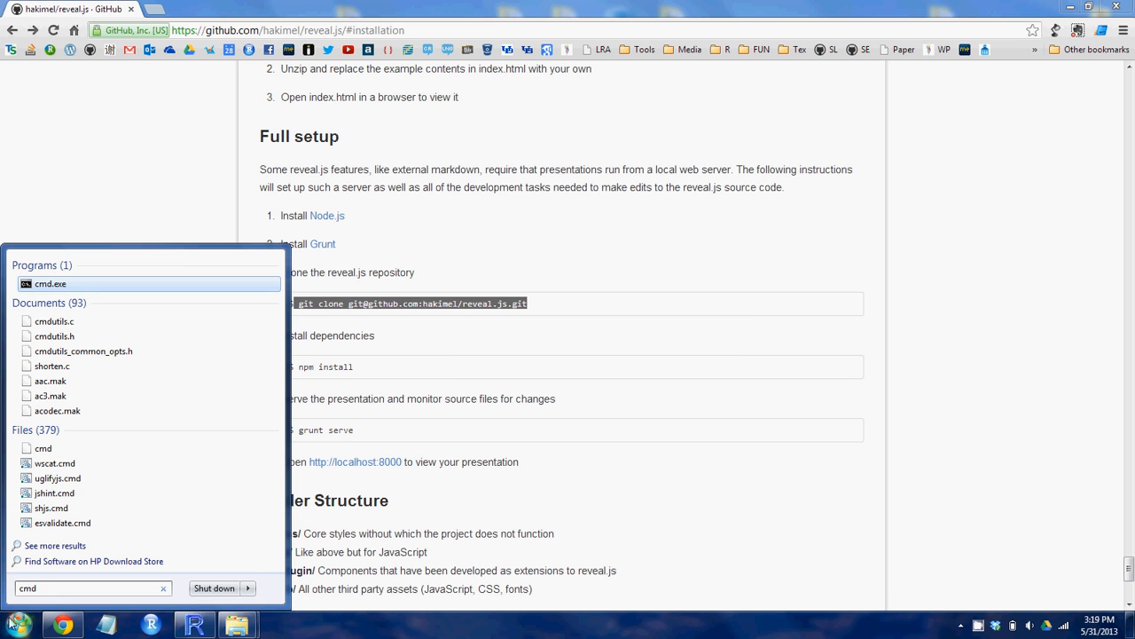
{"action": "mouse_move", "coordinate": [173, 560]}
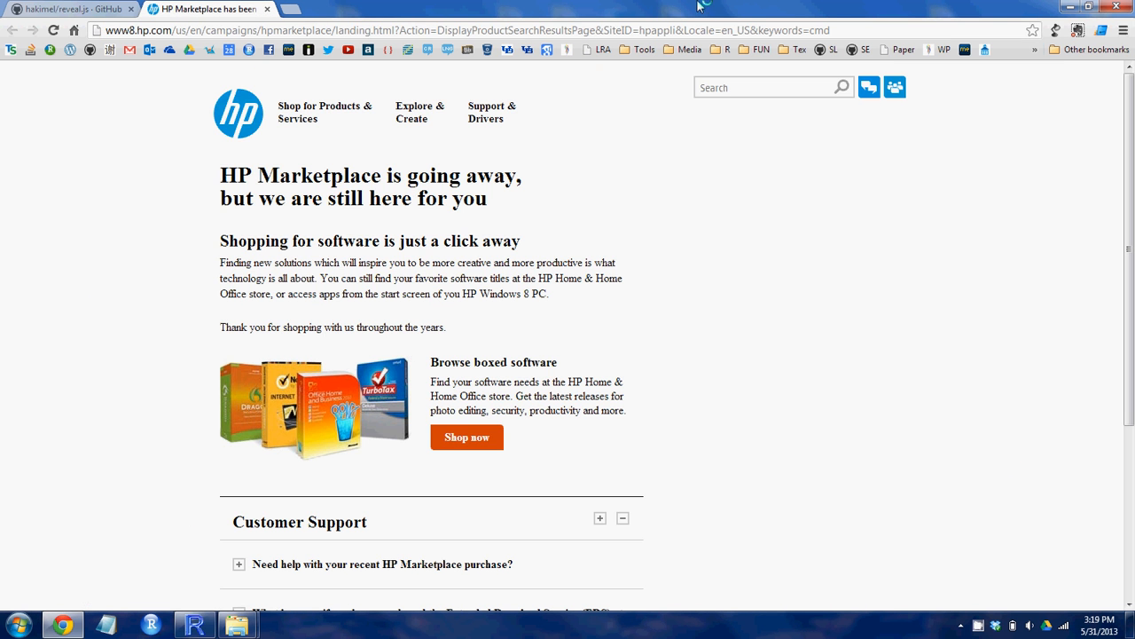
{"action": "left_click", "coordinate": [69, 8]}
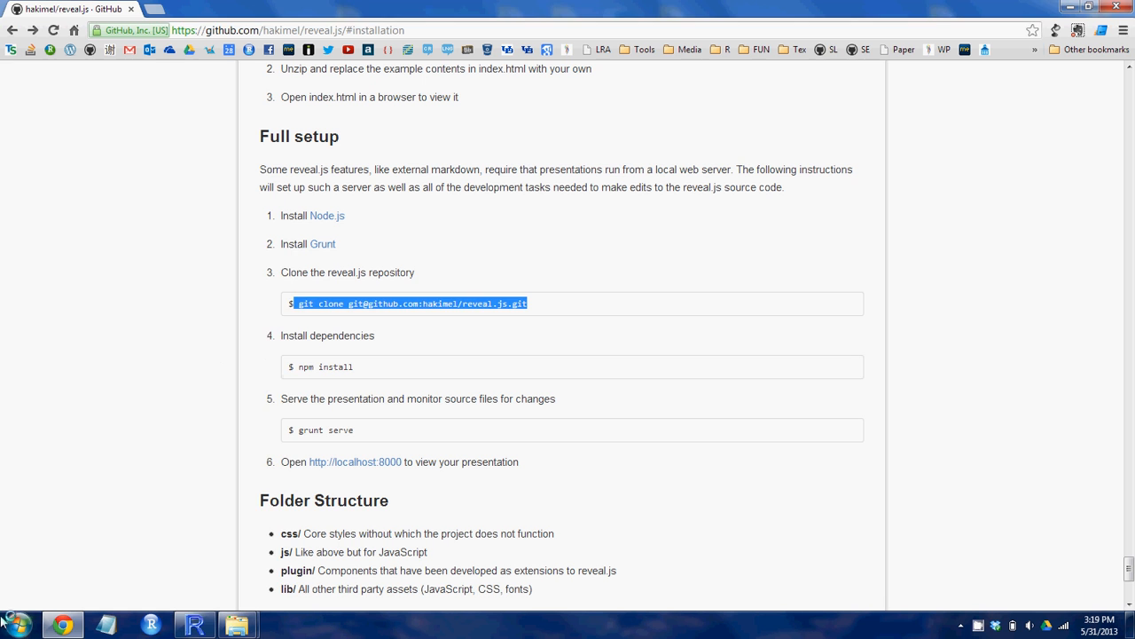
{"action": "type", "text": "cmd"}
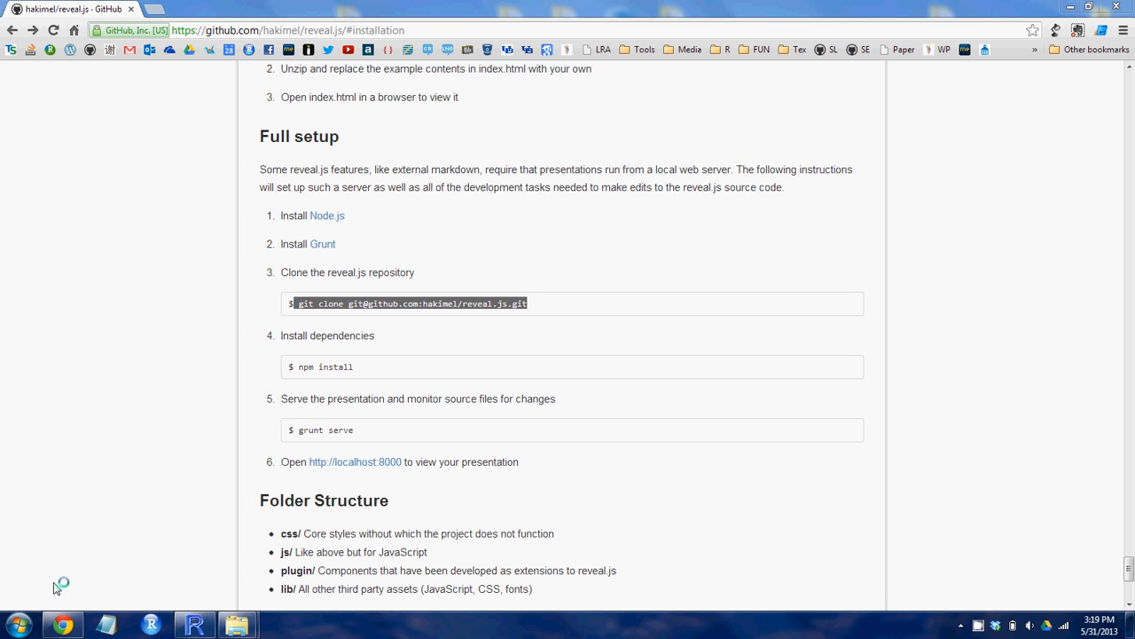
{"action": "mouse_move", "coordinate": [300, 406]}
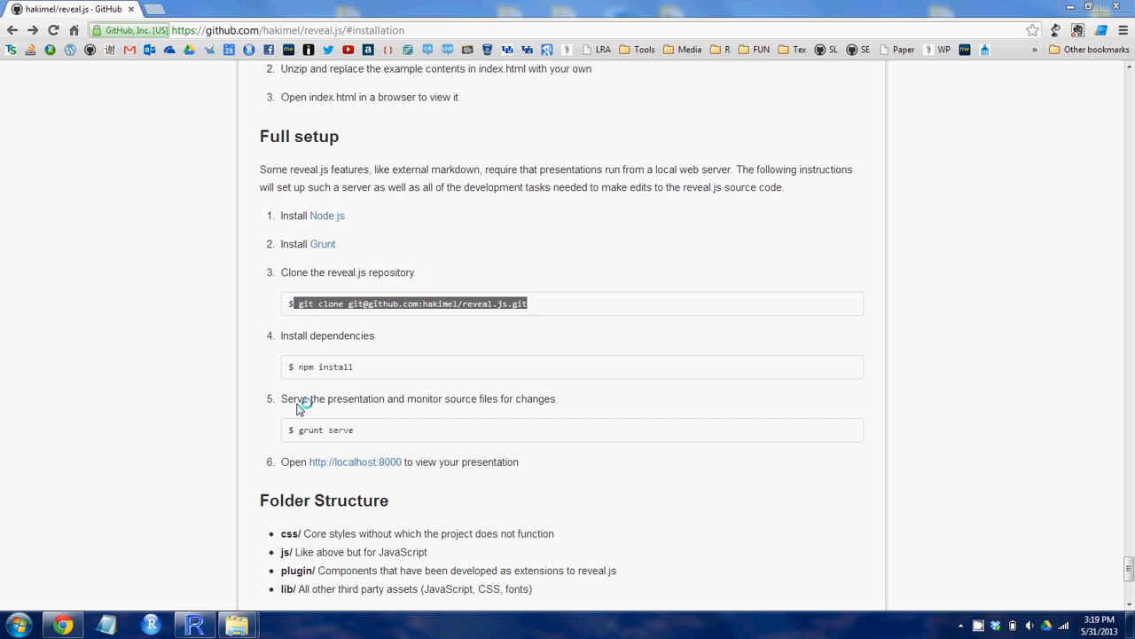
Step: Focus the administrator Command Prompt and begin a cd into the reveal.js folder
{"action": "left_click", "coordinate": [282, 624]}
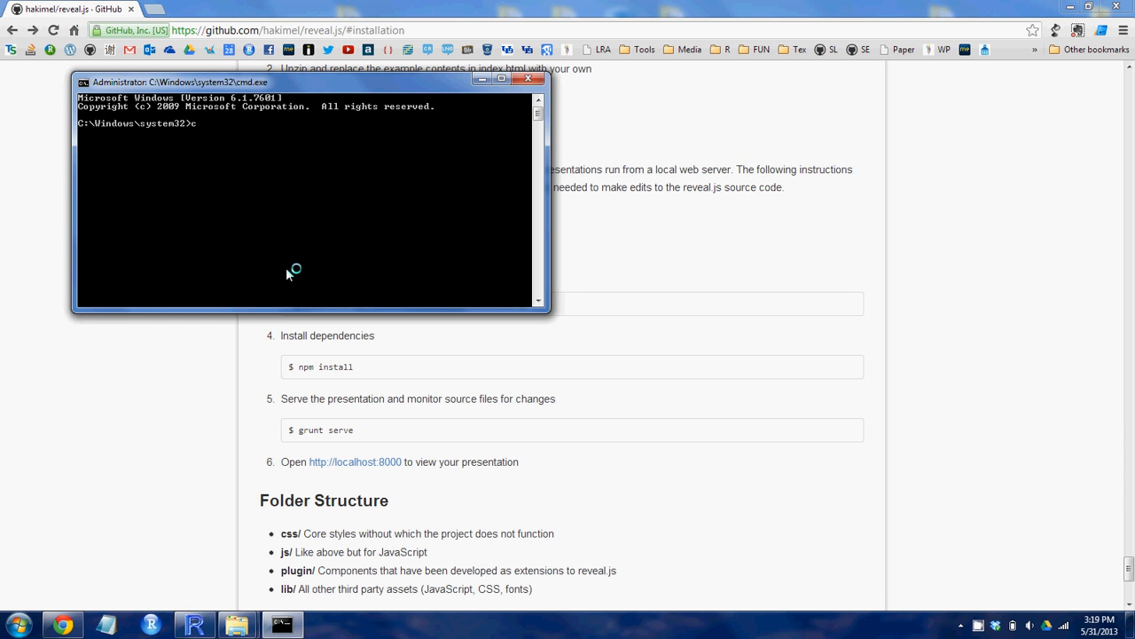
{"action": "type", "text": "cd"}
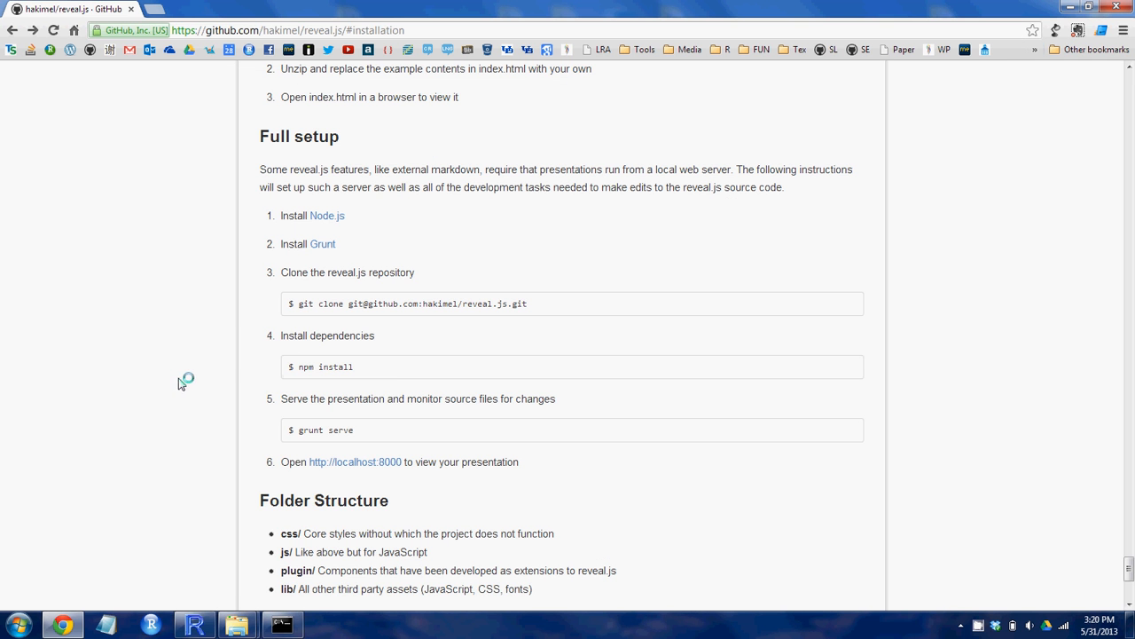
Step: Copy 'npm install' from the GitHub page and enter it in Command Prompt
{"action": "double_click", "coordinate": [325, 366]}
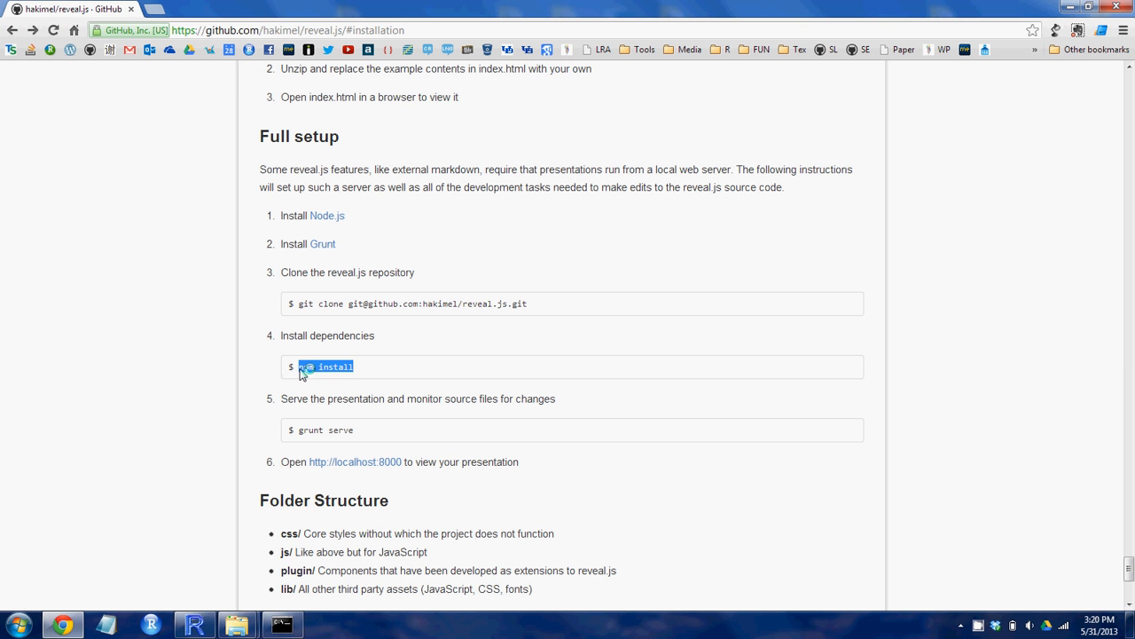
{"action": "left_click", "coordinate": [282, 624]}
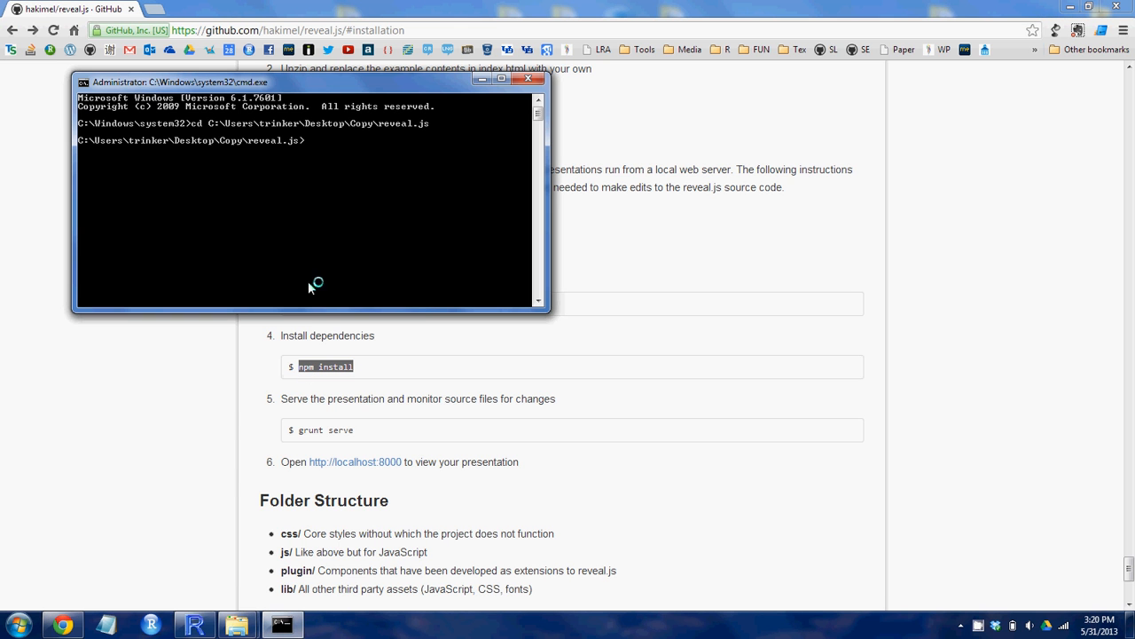
{"action": "type", "text": "npm install"}
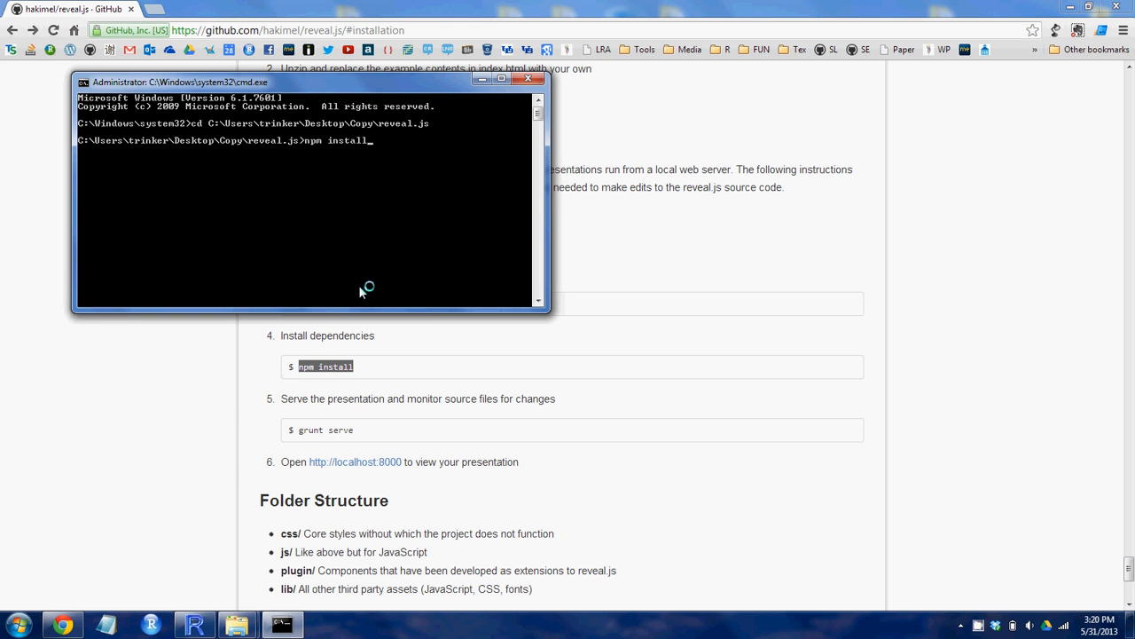
{"action": "mouse_move", "coordinate": [223, 368]}
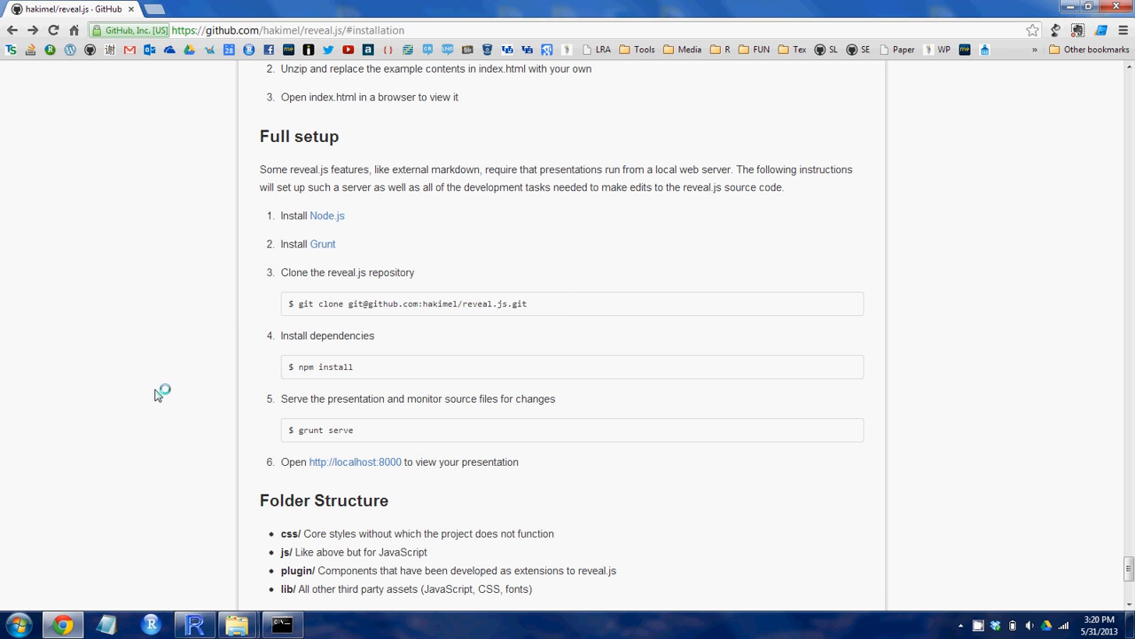
Step: Copy 'grunt serve' from GitHub and paste it into the command window to start the server
{"action": "double_click", "coordinate": [309, 430]}
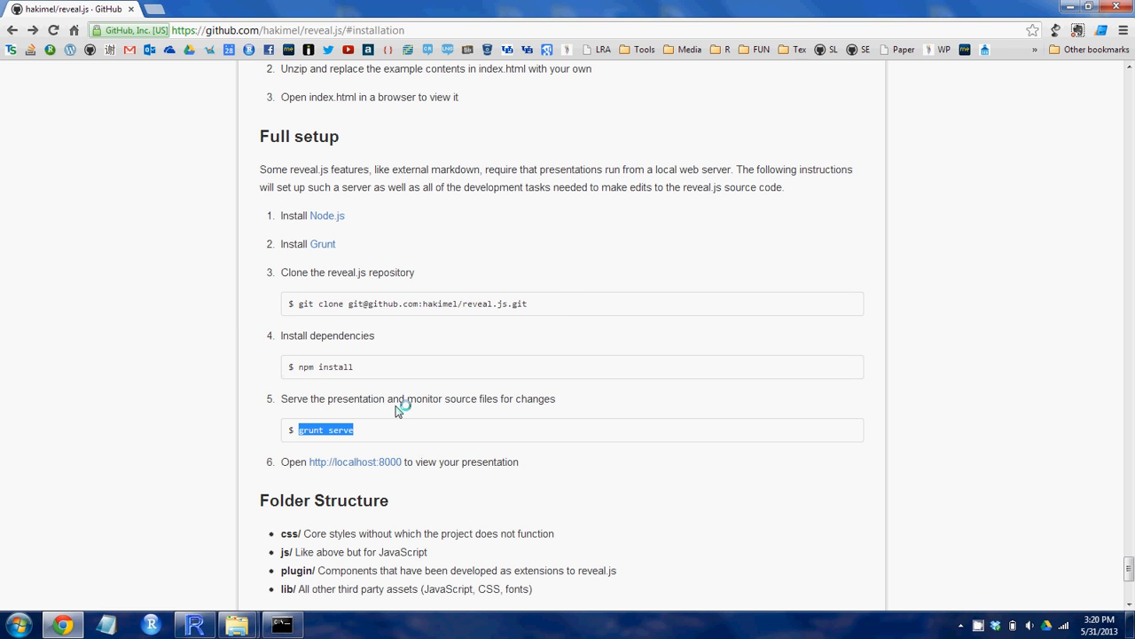
{"action": "left_click", "coordinate": [282, 625]}
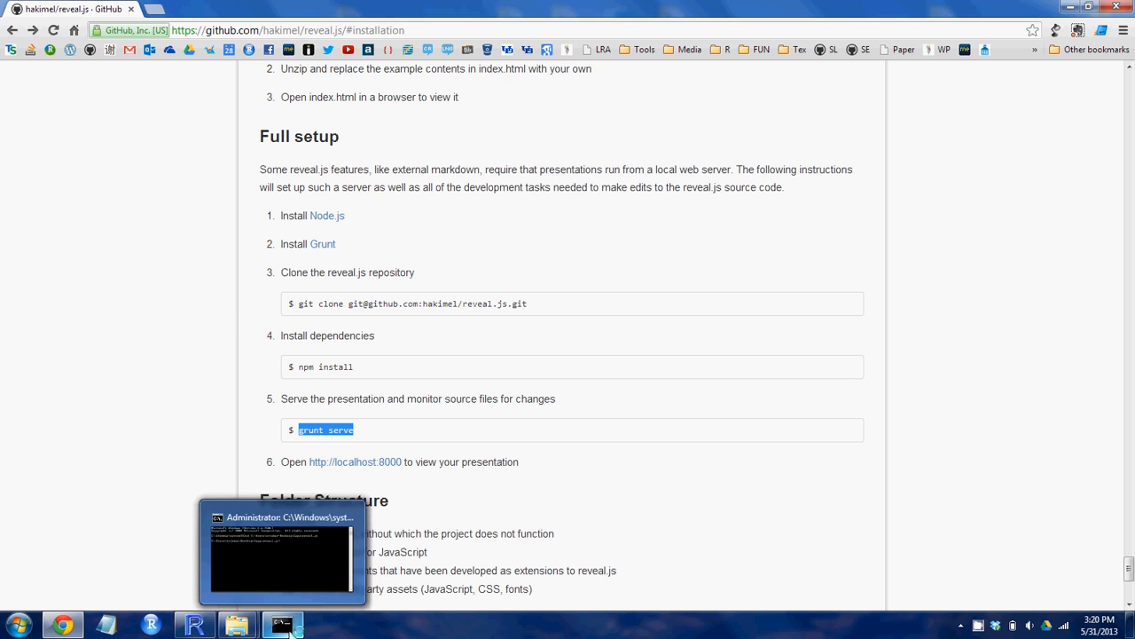
{"action": "right_click", "coordinate": [315, 273]}
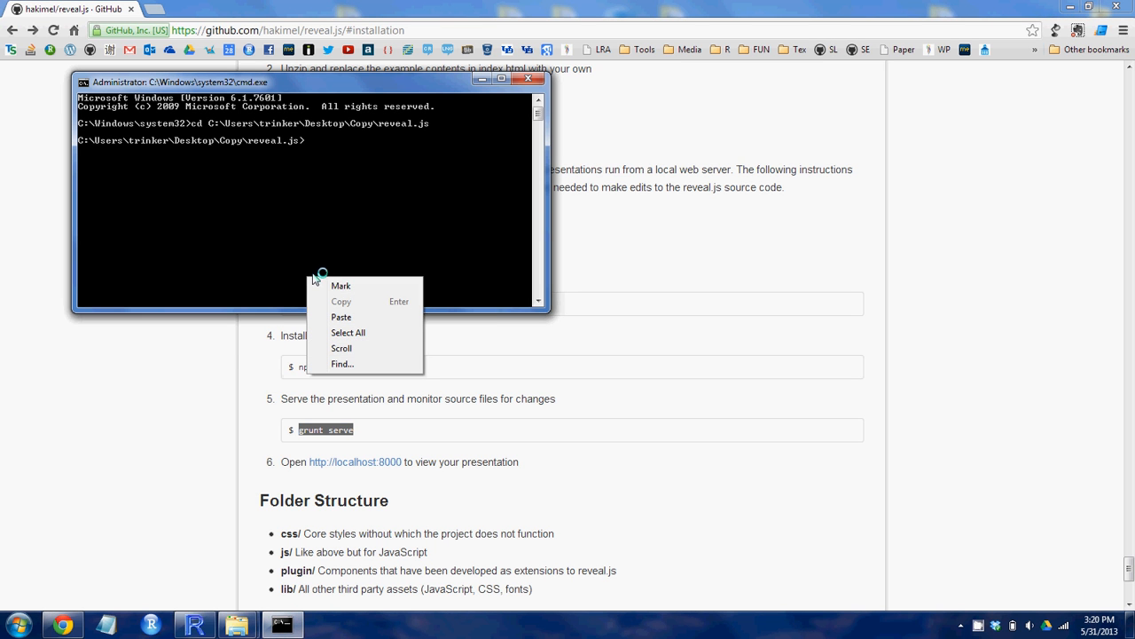
{"action": "mouse_move", "coordinate": [359, 285]}
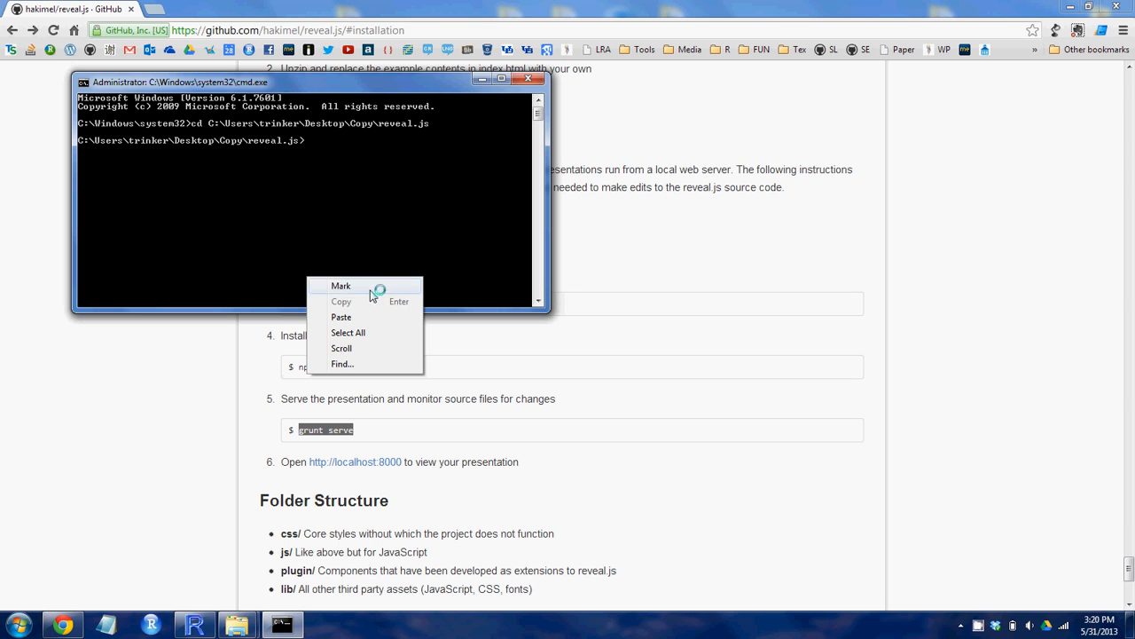
{"action": "left_click", "coordinate": [341, 317]}
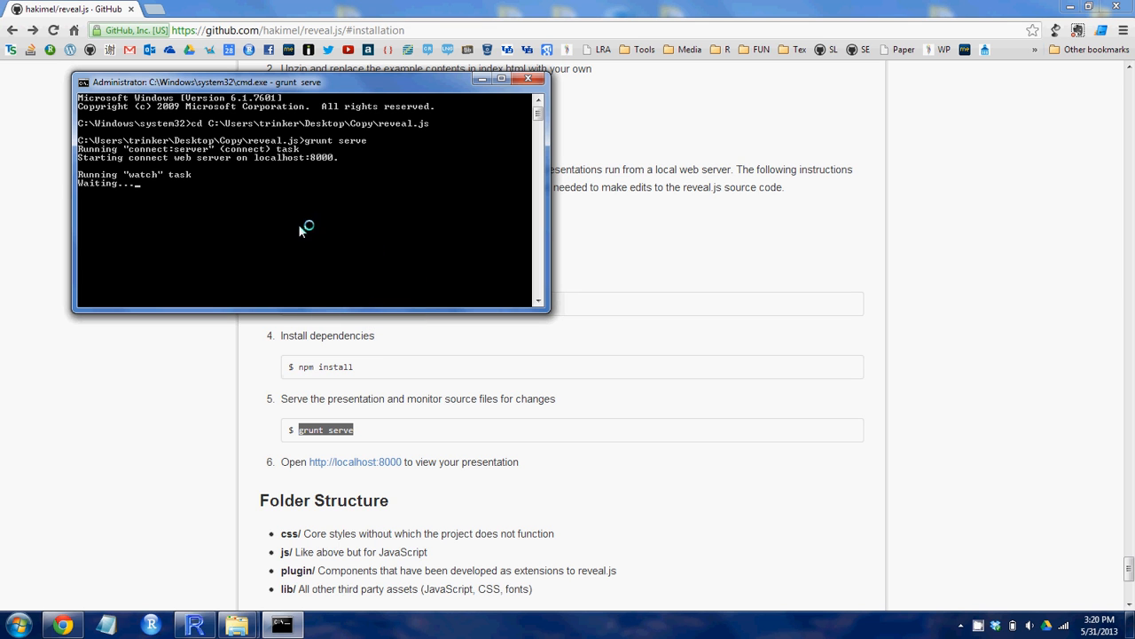
{"action": "mouse_move", "coordinate": [171, 435]}
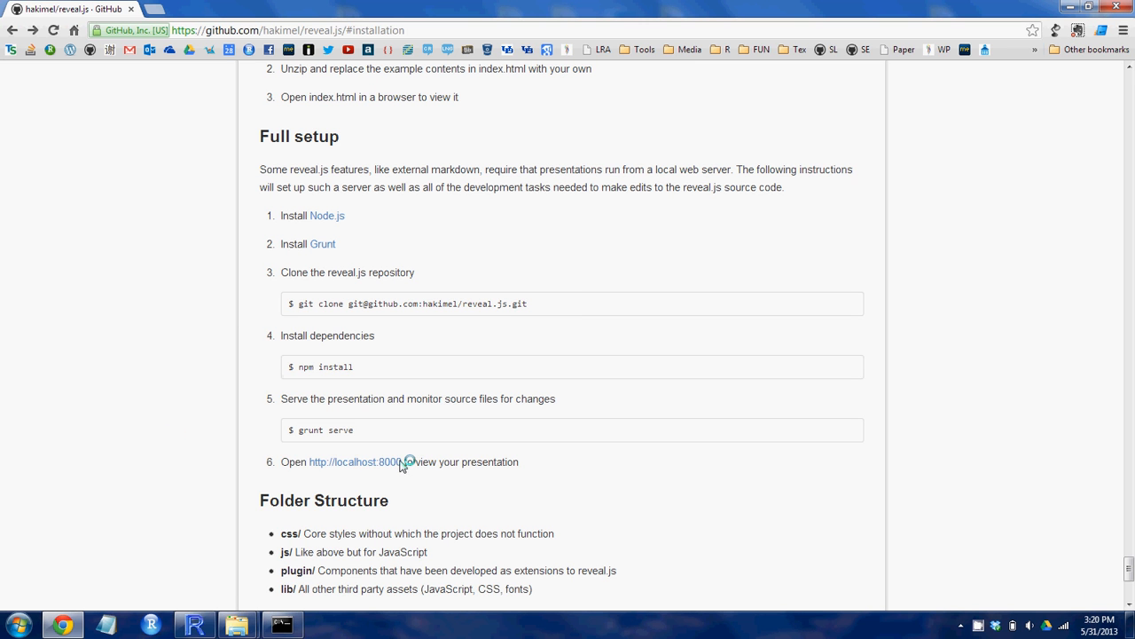
{"action": "double_click", "coordinate": [355, 462]}
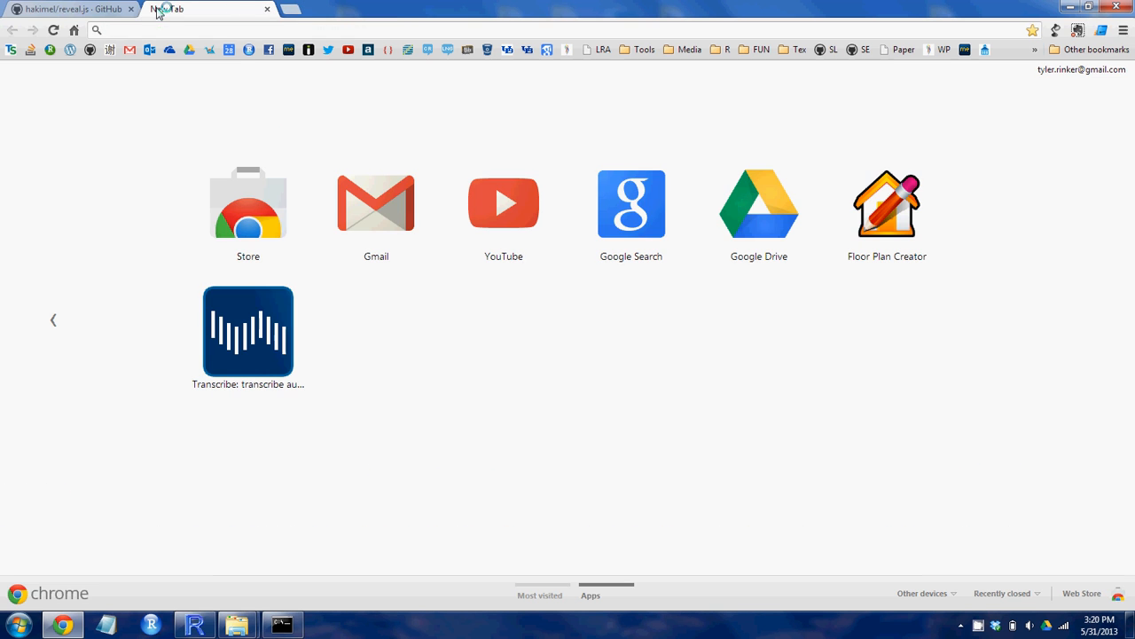
{"action": "type", "text": "http://localhost:8000"}
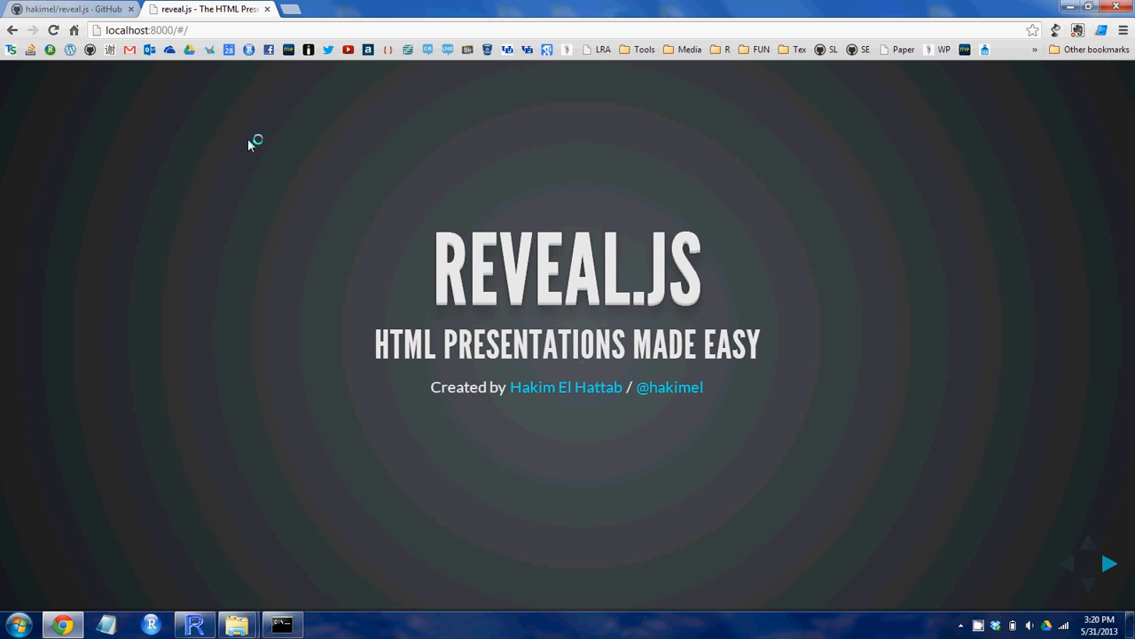
{"action": "key", "text": "s"}
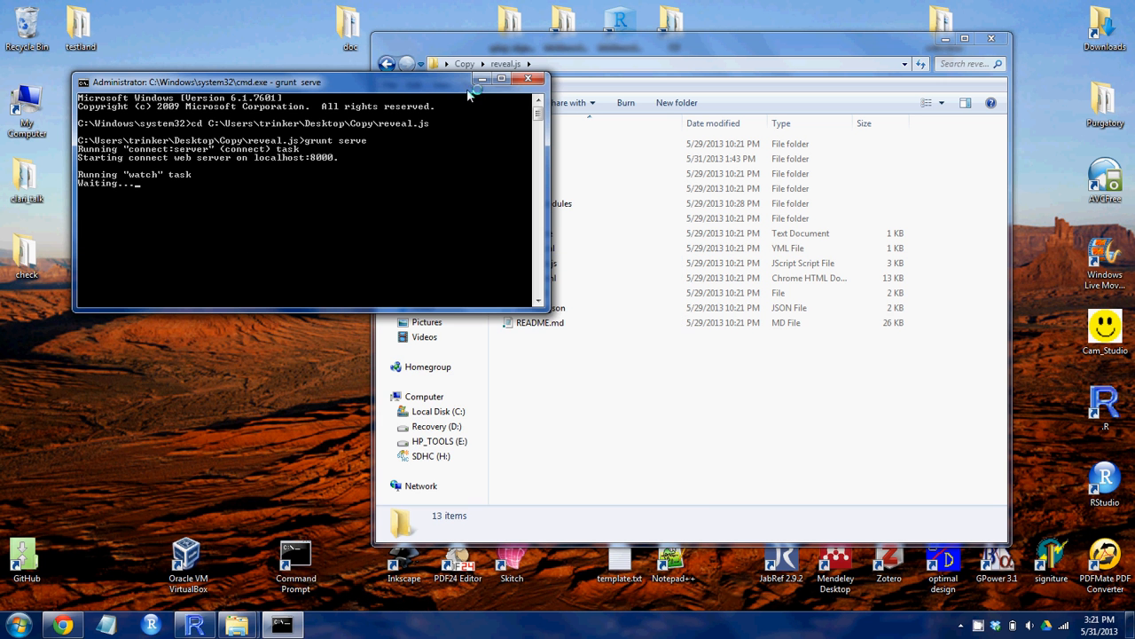
Step: Copy index.html to the desktop as foo.html and move it into the reveal.js folder
{"action": "left_click", "coordinate": [692, 64]}
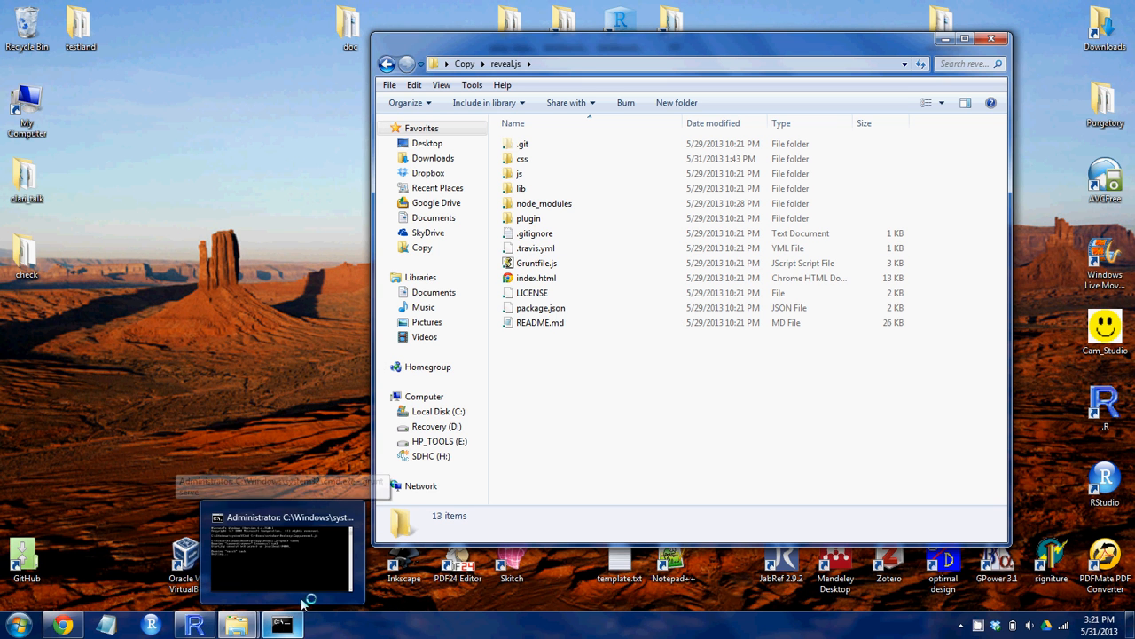
{"action": "left_click_drag", "start_coordinate": [537, 278], "coordinate": [301, 280]}
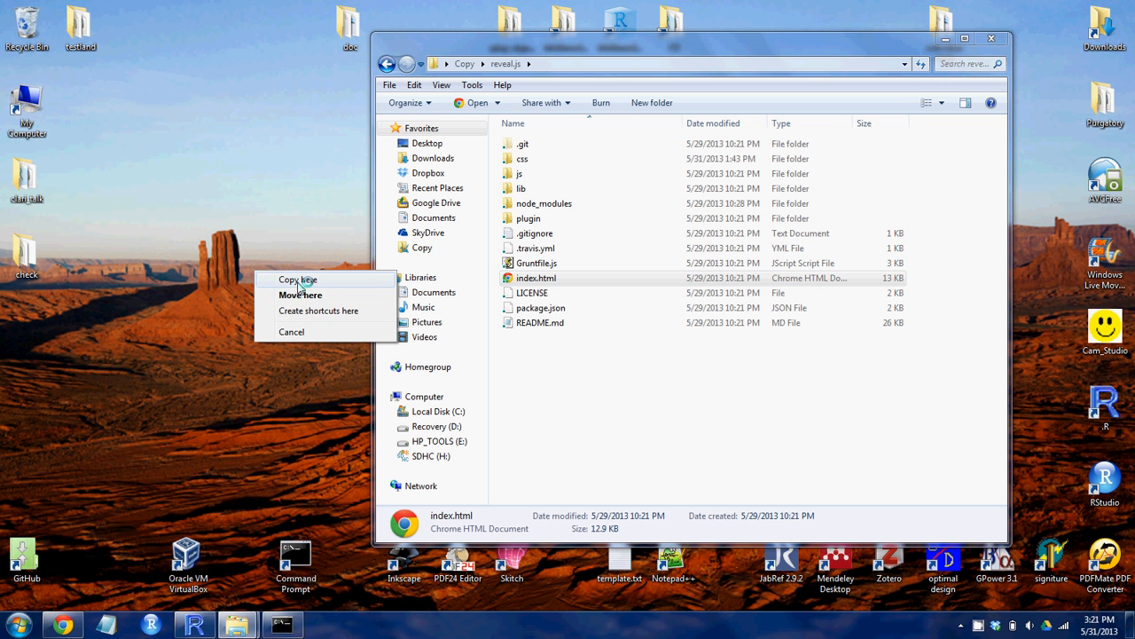
{"action": "left_click", "coordinate": [297, 280]}
{"action": "type", "text": "foo.html"}
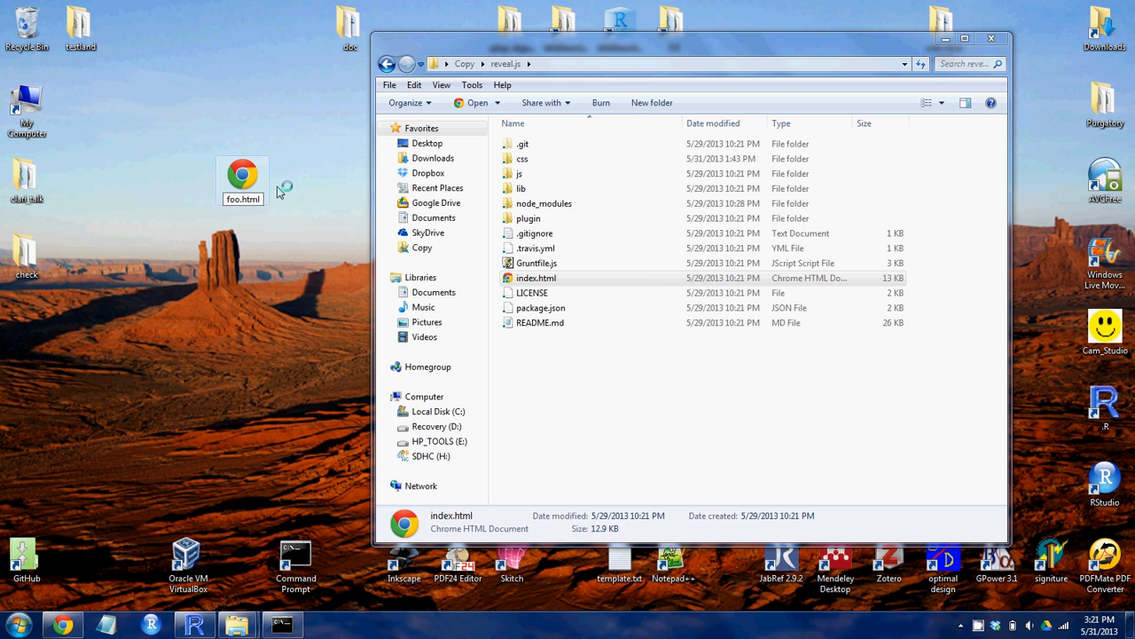
{"action": "left_click_drag", "start_coordinate": [242, 180], "coordinate": [579, 328]}
{"action": "type", "text": "localhost:8000/foo"}
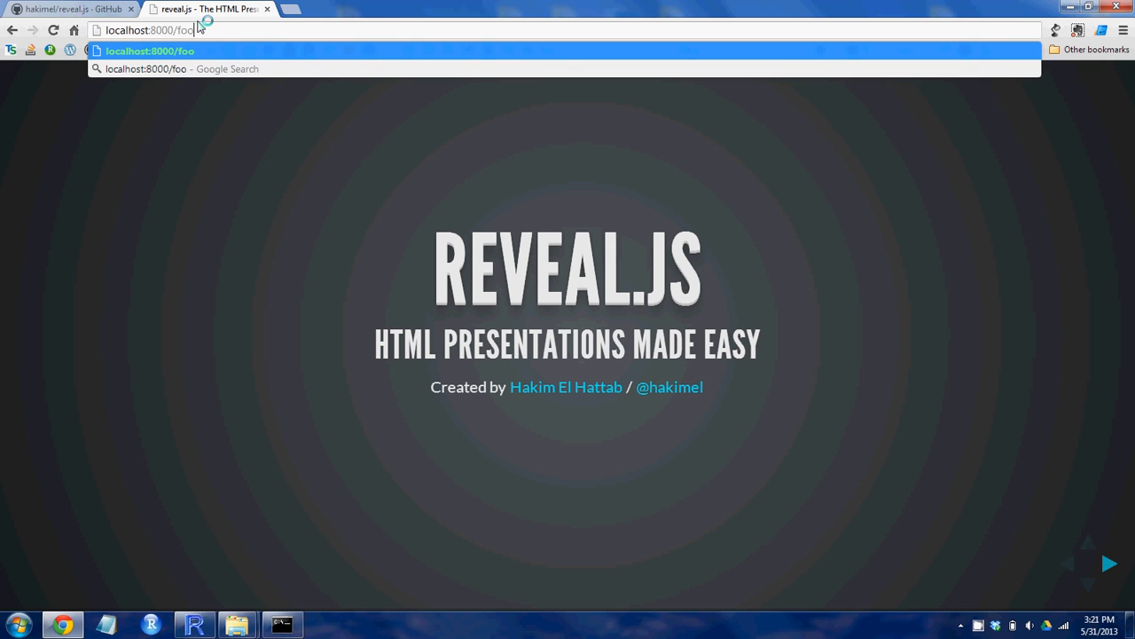
Step: Load localhost:8000/foo.html in the browser and close the speaker notes window
{"action": "type", "text": ".html"}
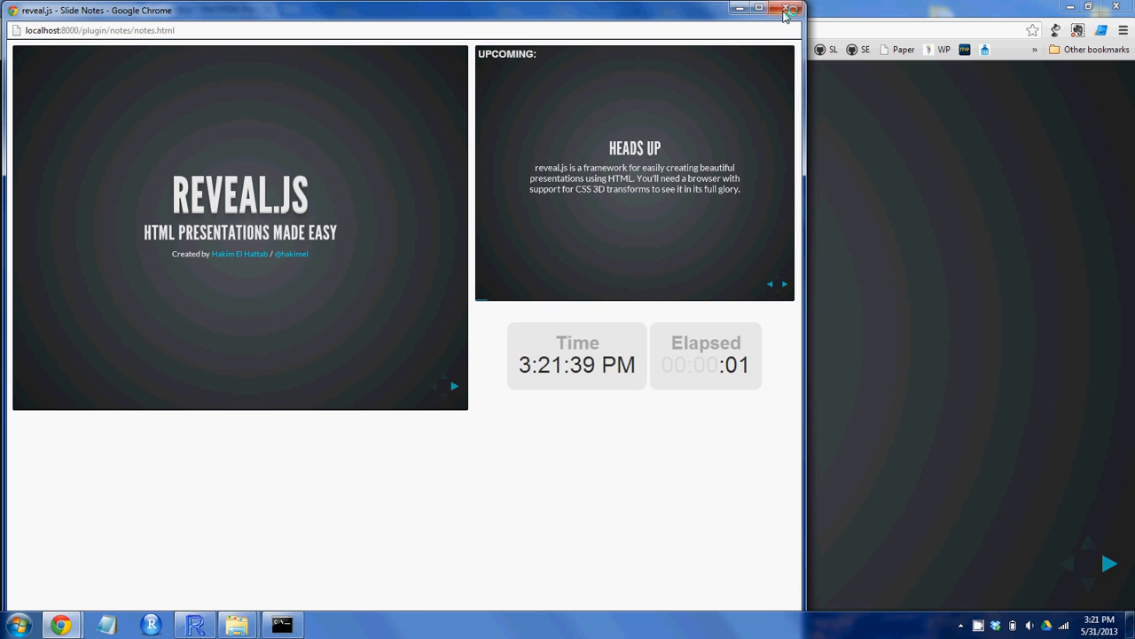
{"action": "left_click", "coordinate": [788, 10]}
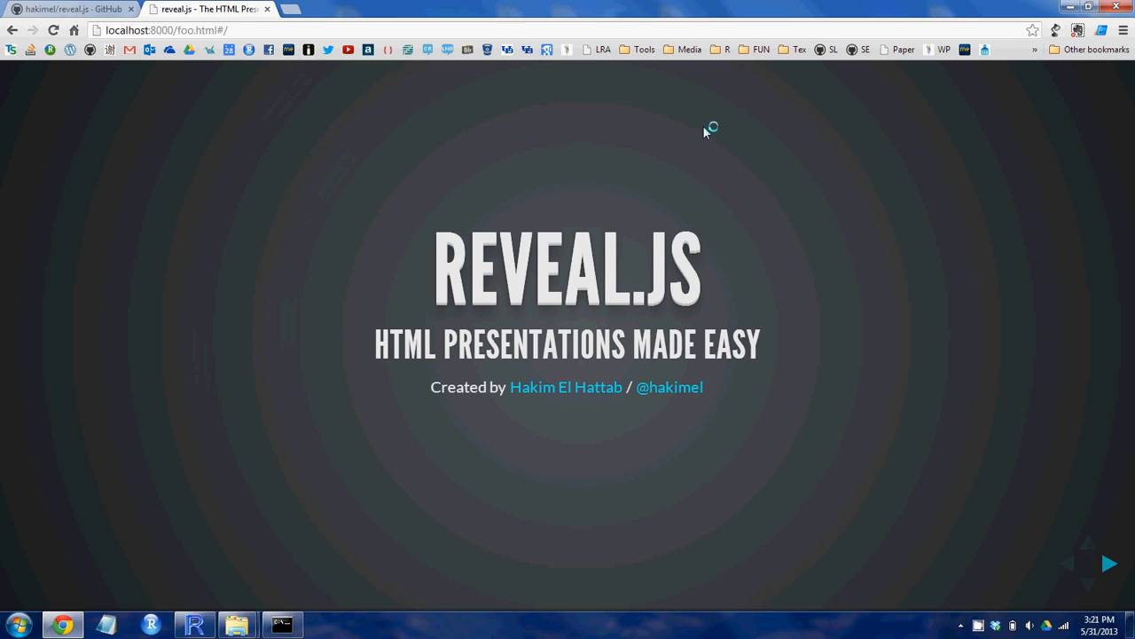
{"action": "mouse_move", "coordinate": [1002, 539]}
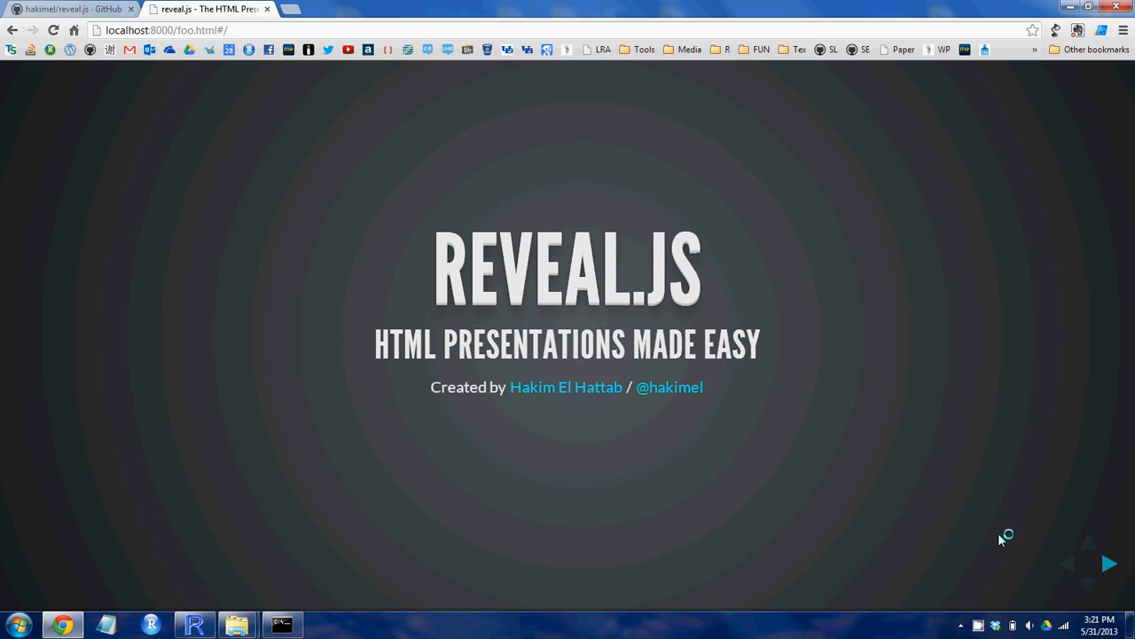
{"action": "left_click", "coordinate": [978, 624]}
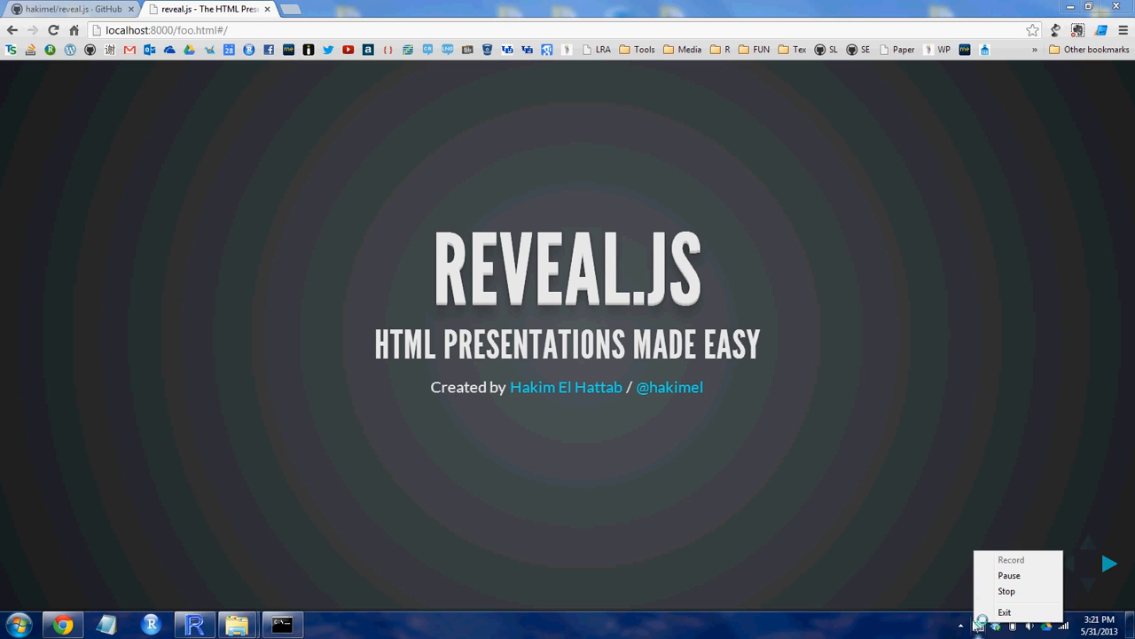